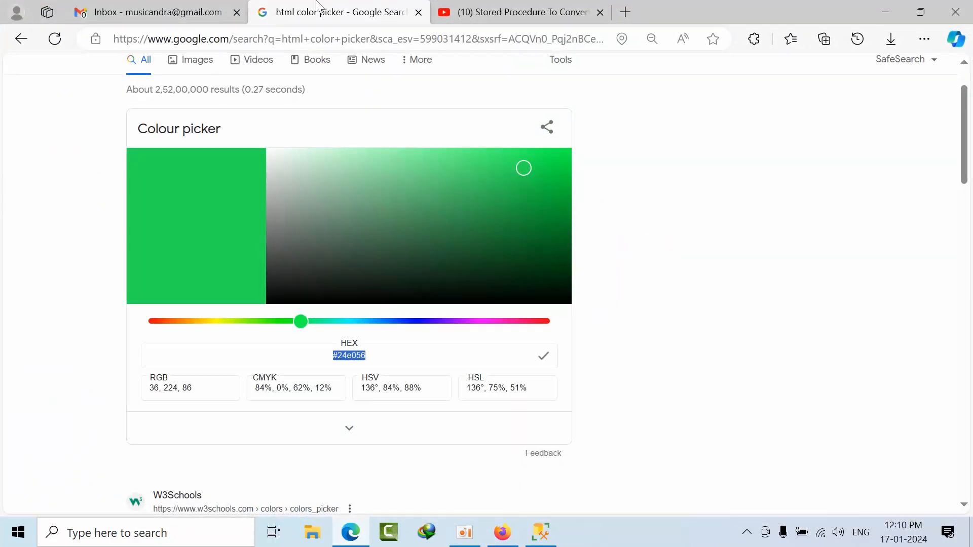
# - Switch to the browser page and scroll to Google's colour picker
pyautogui.click(520, 12)
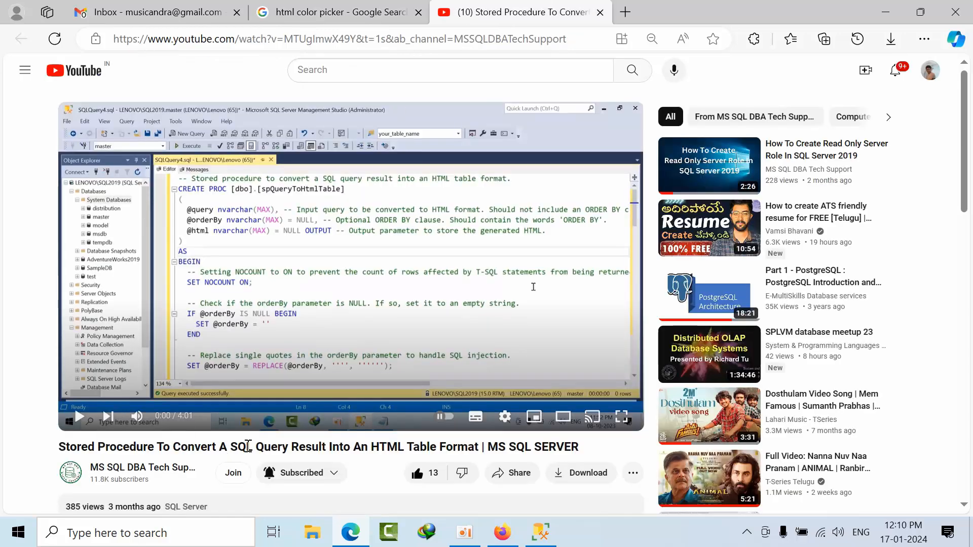
pyautogui.scroll(-3)
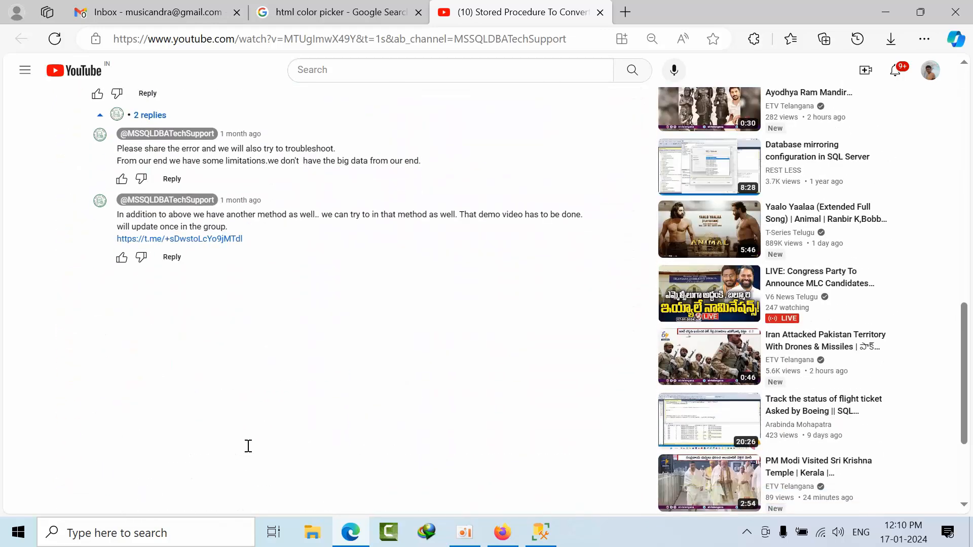
pyautogui.scroll(-3)
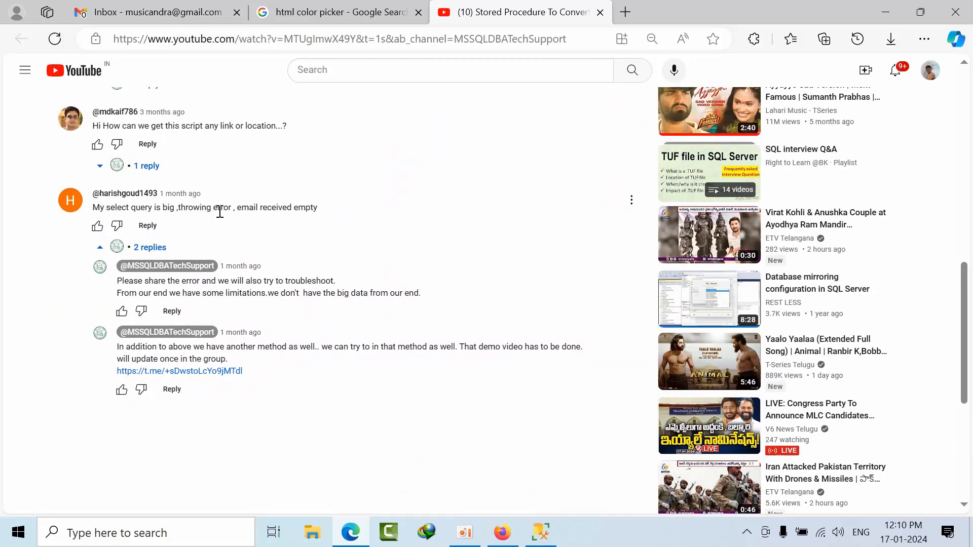
pyautogui.scroll(-3)
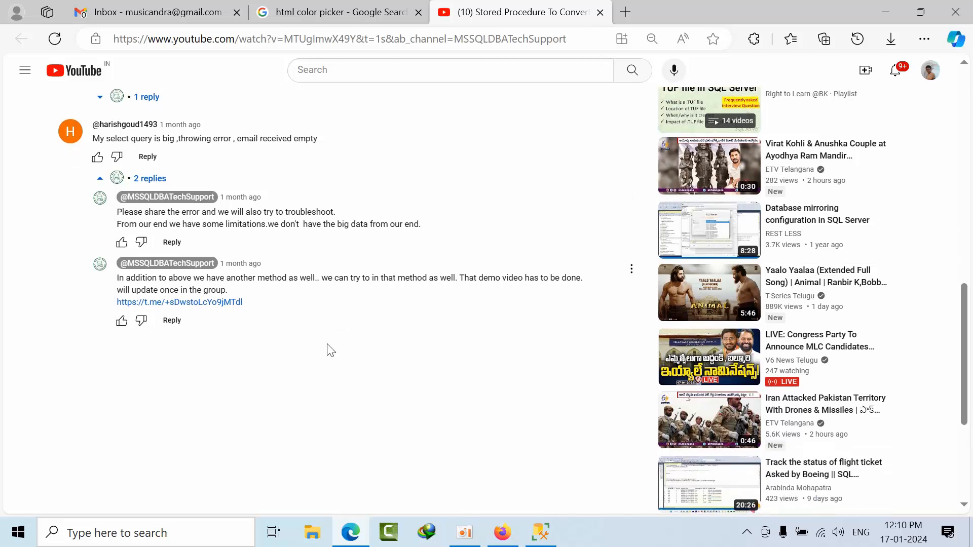
pyautogui.moveTo(310, 343)
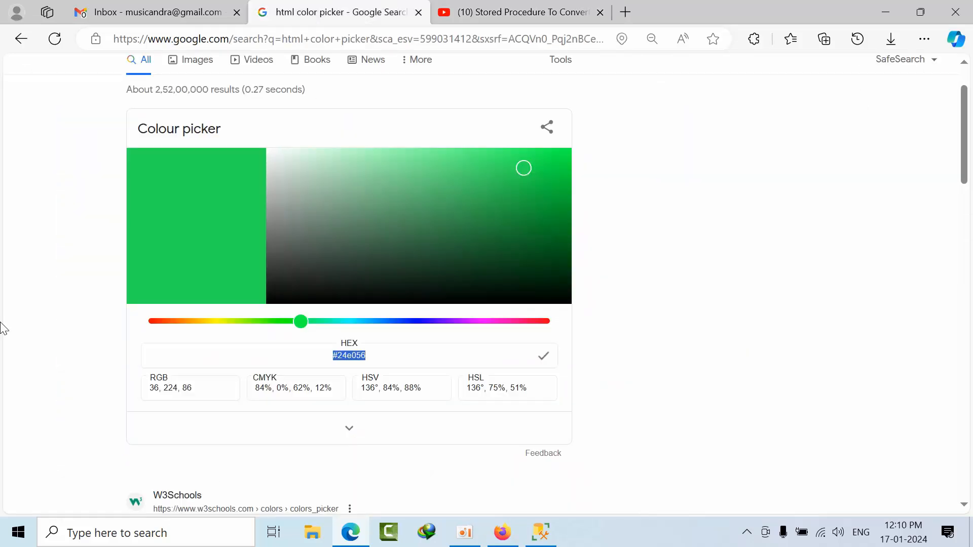
pyautogui.scroll(3)
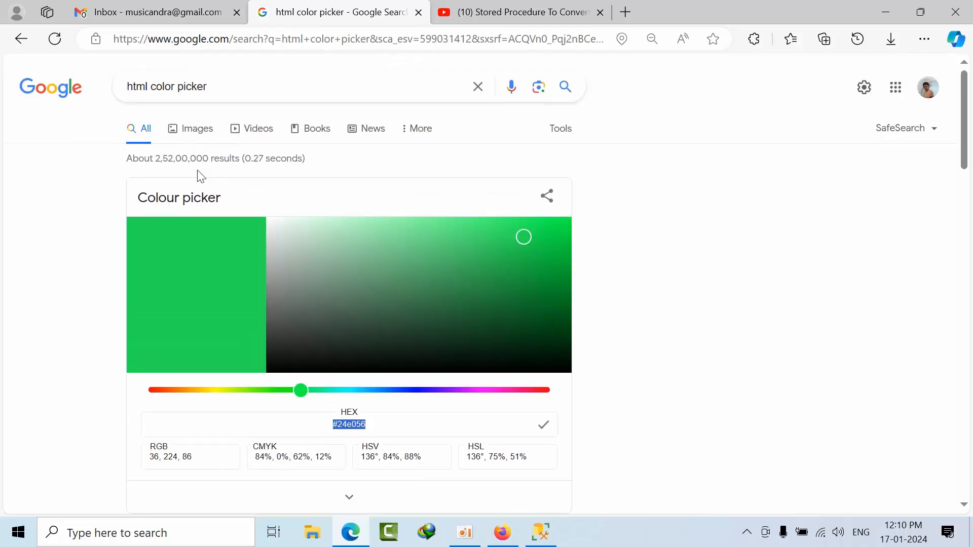
pyautogui.scroll(-3)
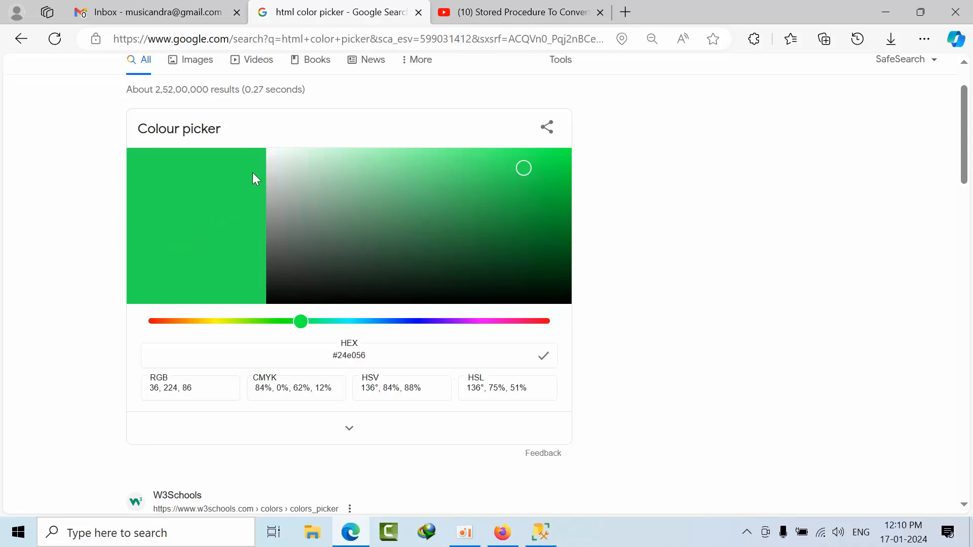
# - Drag the hue slider toward blue and back to settle on the teal green #3b9468
pyautogui.moveTo(300, 322); pyautogui.dragTo(403, 321)
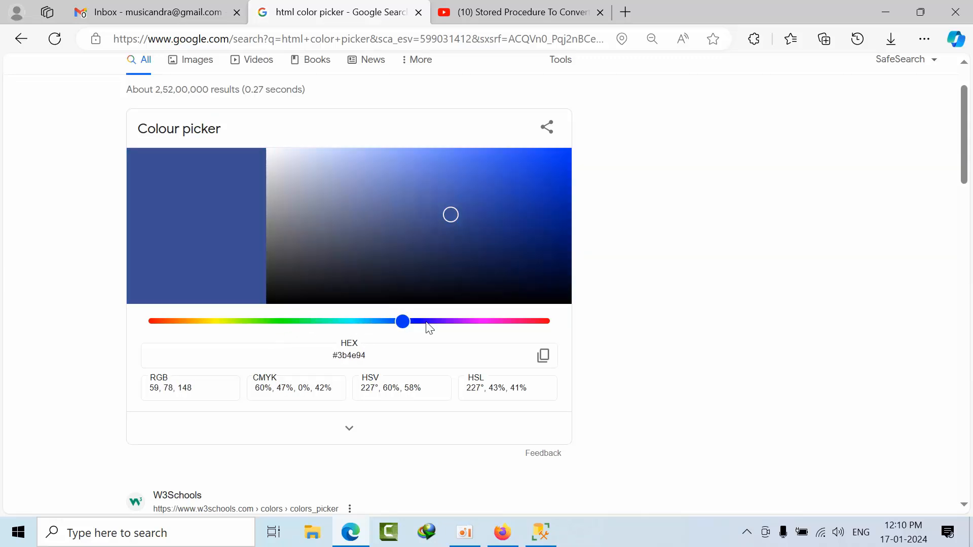
pyautogui.moveTo(402, 322); pyautogui.dragTo(266, 322)
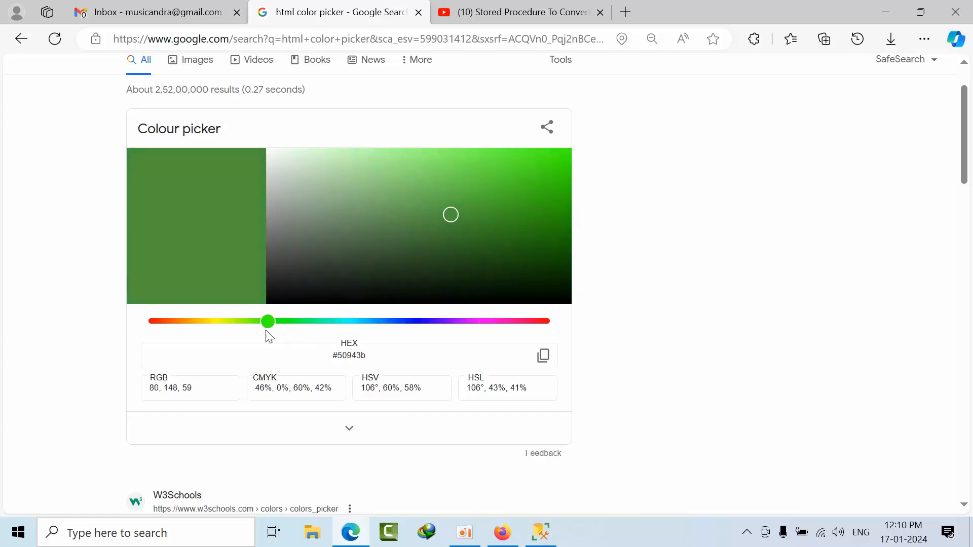
pyautogui.moveTo(266, 321); pyautogui.dragTo(316, 321)
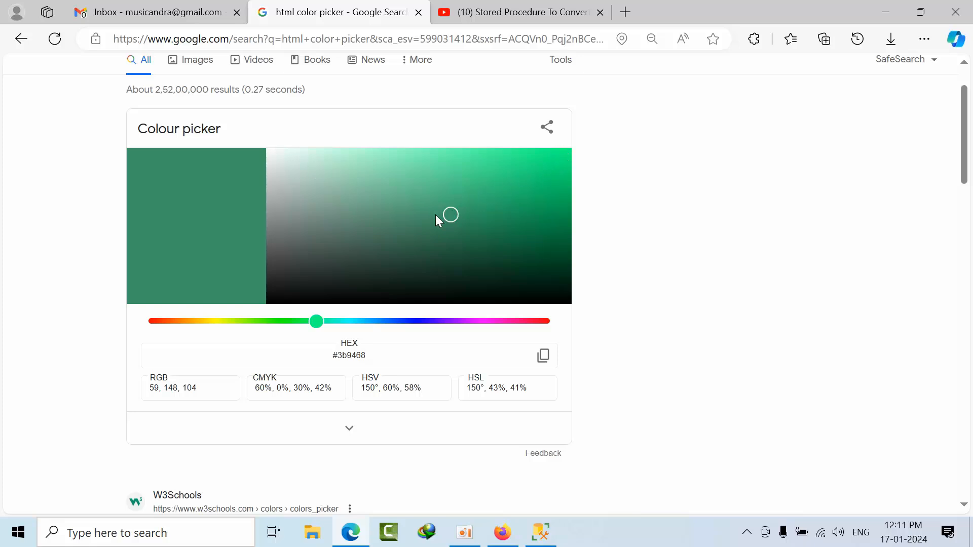
pyautogui.moveTo(432, 198)
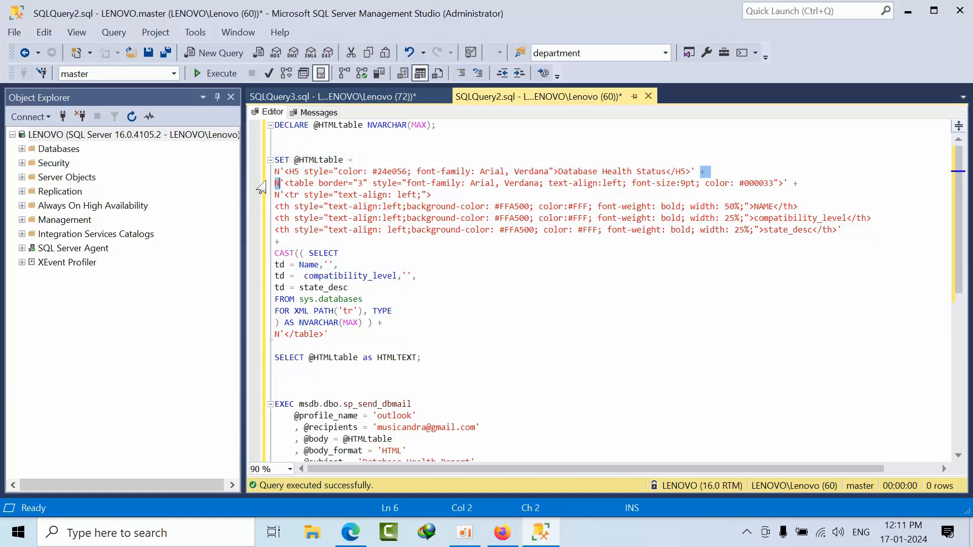
# - Select the hex colour value in the HTML heading line of the email script
pyautogui.click(276, 172)
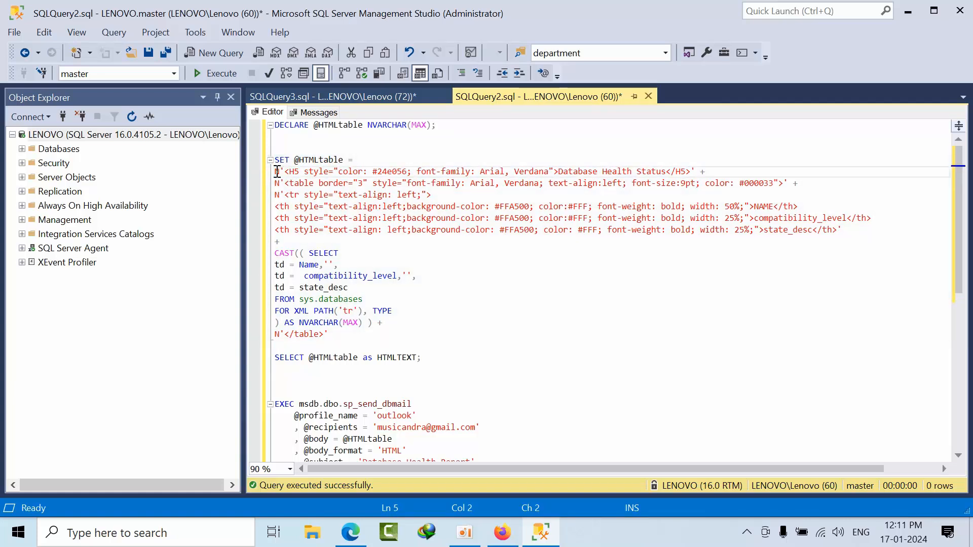
pyautogui.doubleClick(389, 171)
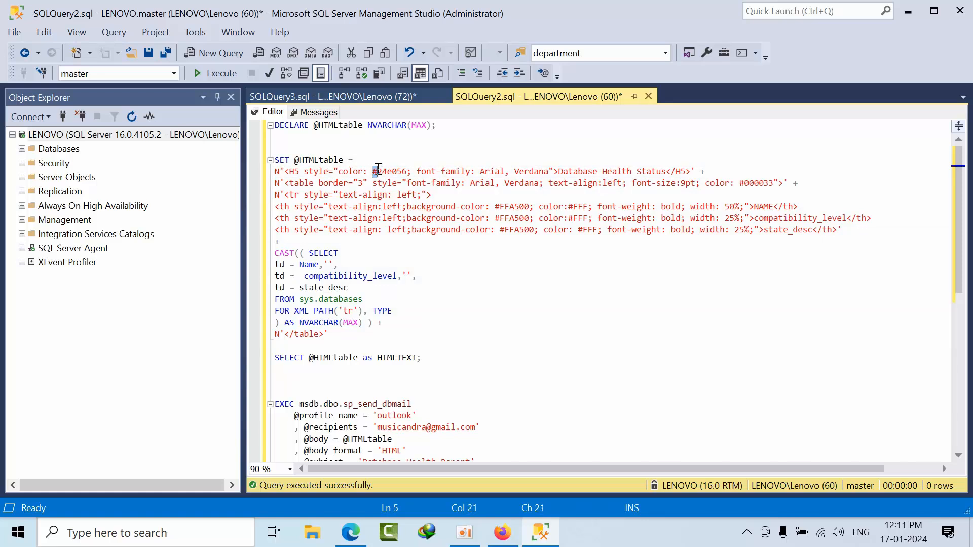
pyautogui.doubleClick(390, 171)
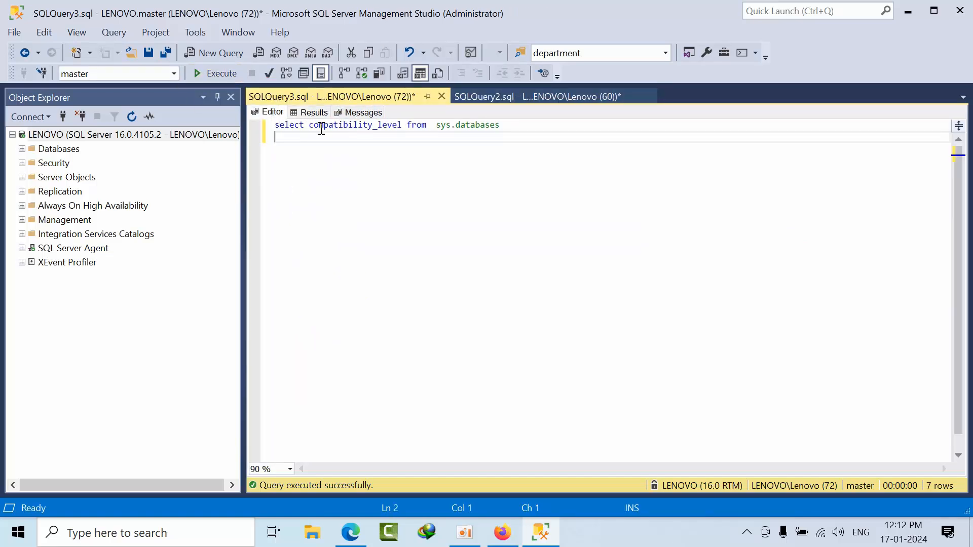
# - Make the sys.databases query select name, state_desc, compatibility_level and run it for seven rows
pyautogui.doubleClick(355, 125)
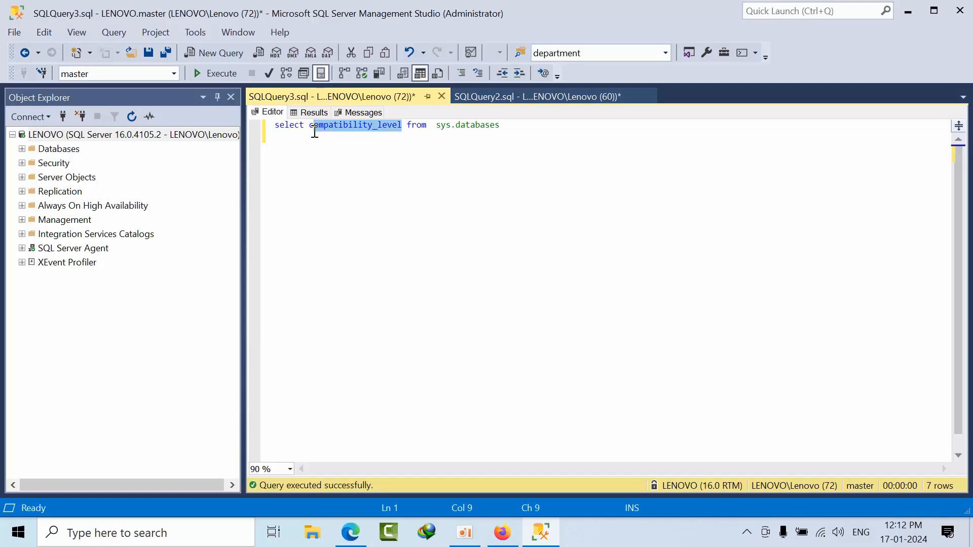
pyautogui.write('name')
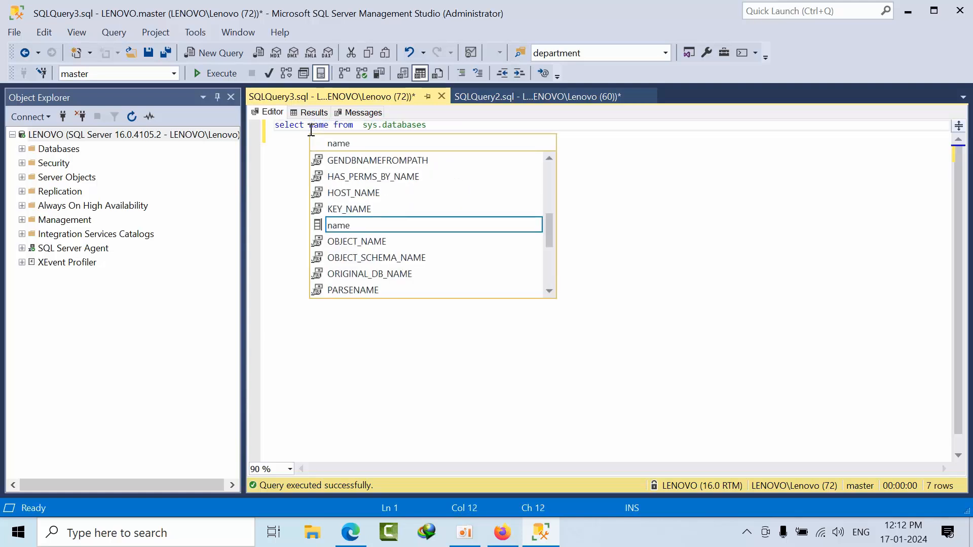
pyautogui.write(',s')
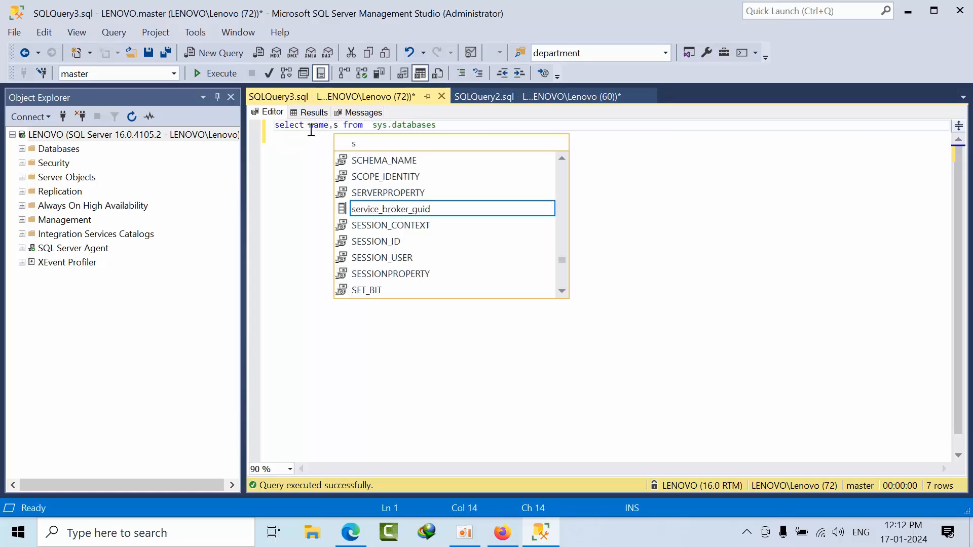
pyautogui.write('tate_desc,compatibility_level')
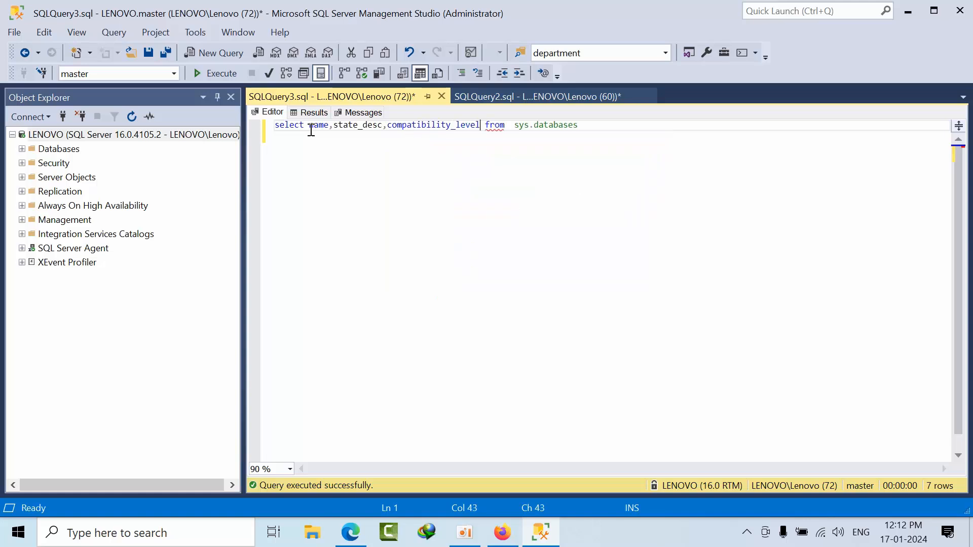
pyautogui.click(313, 112)
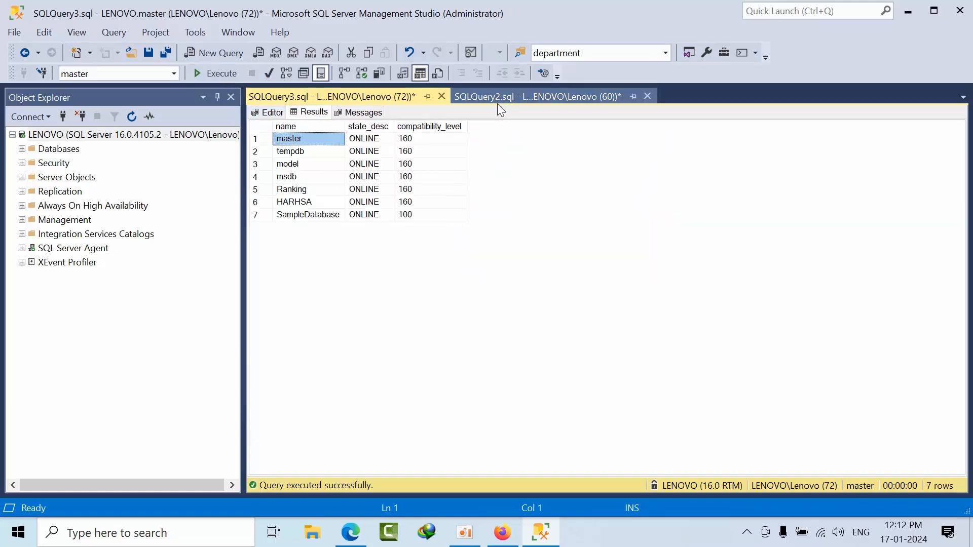
pyautogui.click(534, 96)
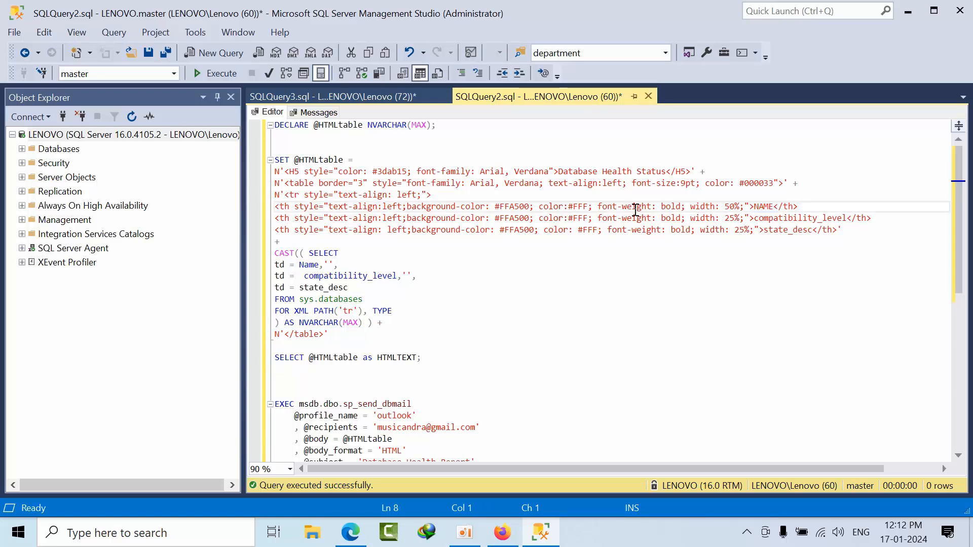
# - Review the NAME header style, td column list and sp_send_dbmail profile setting
pyautogui.click(496, 218)
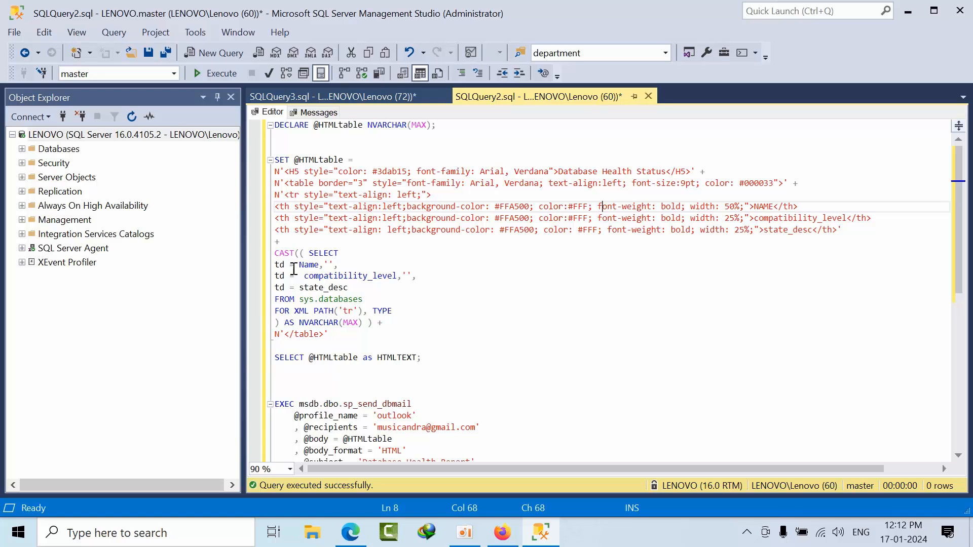
pyautogui.doubleClick(309, 265)
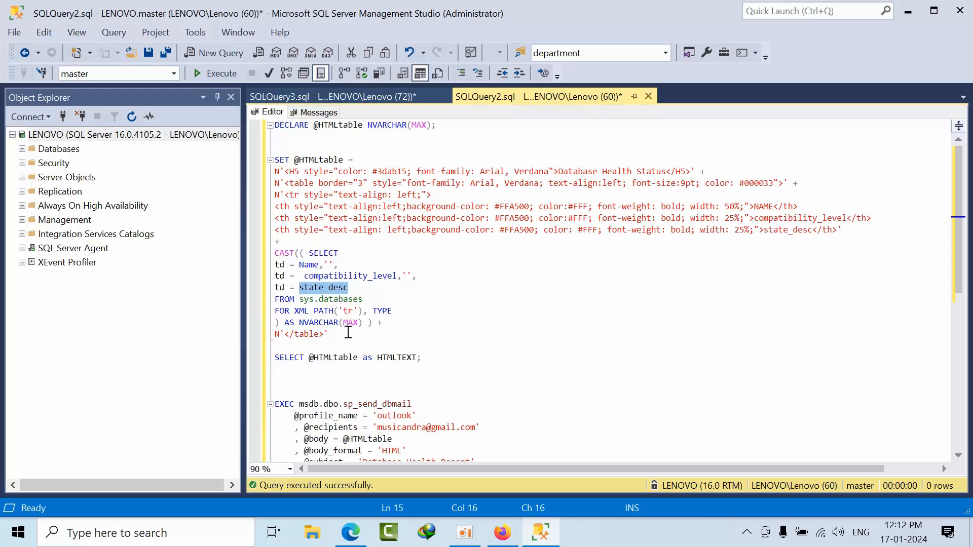
pyautogui.scroll(-3)
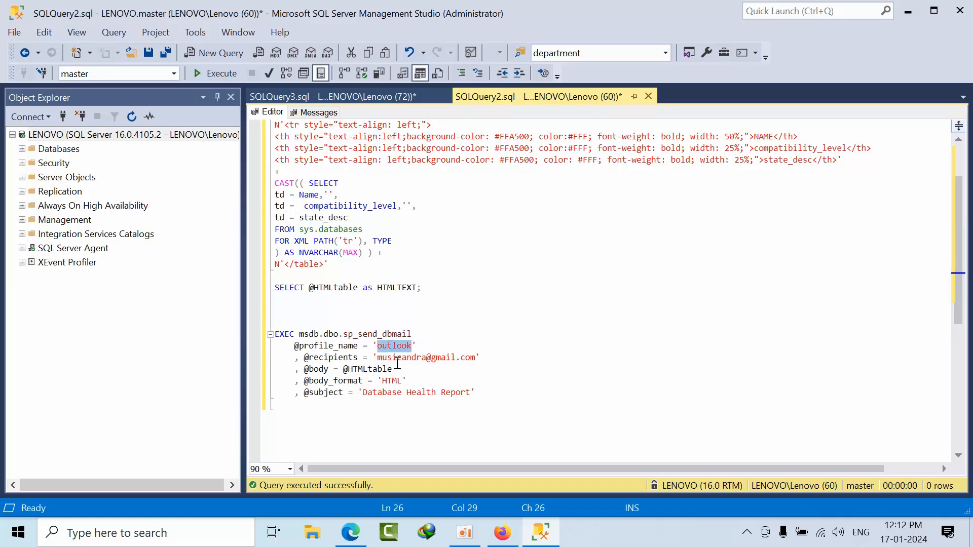
pyautogui.click(406, 358)
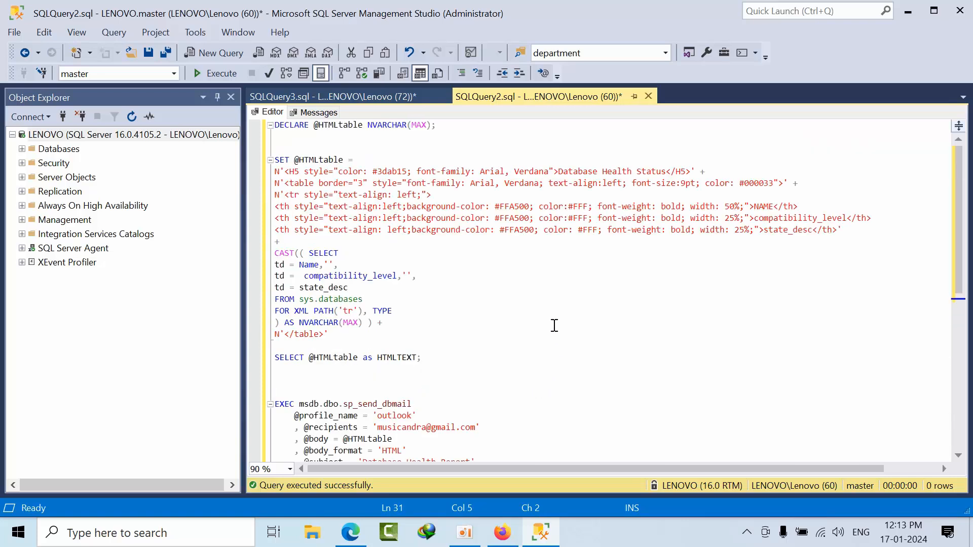
# - Execute the script to email the Database Health Report HTML table
pyautogui.click(220, 73)
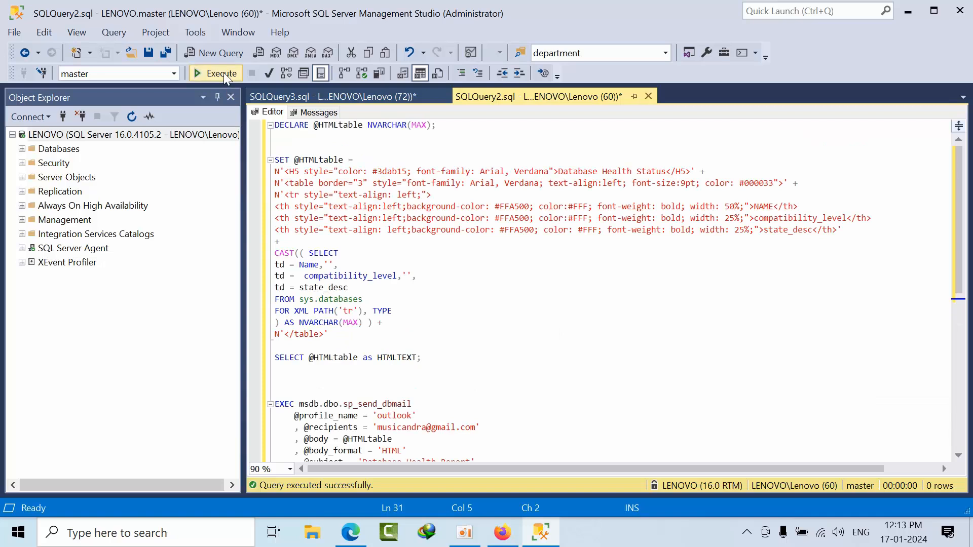
pyautogui.moveTo(215, 73)
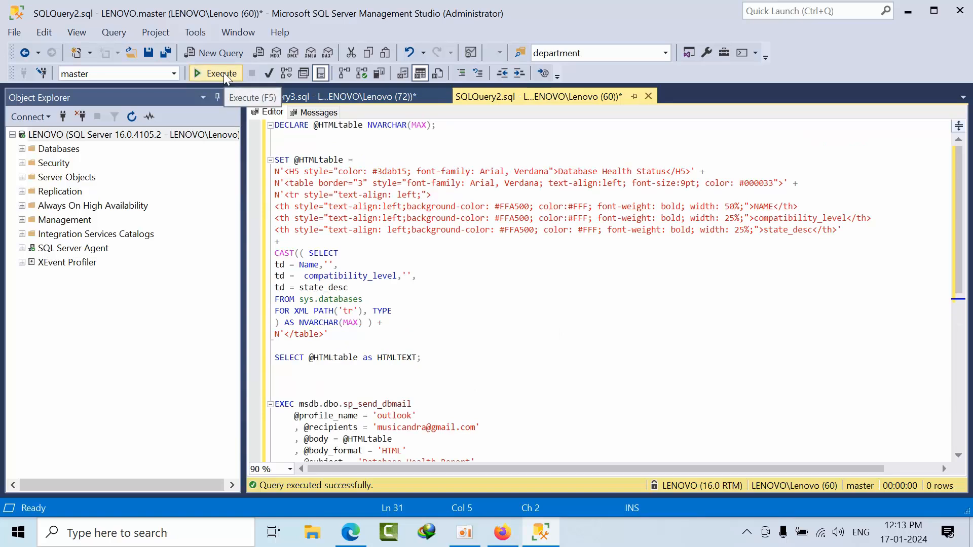
pyautogui.click(221, 73)
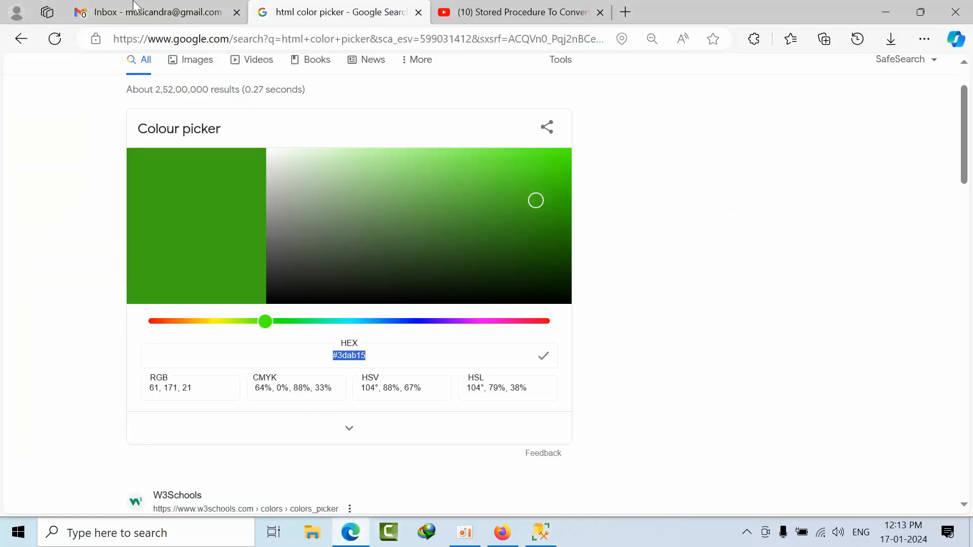
# - Open the Database Health Report email with the orange-headed database table in Gmail
pyautogui.click(157, 12)
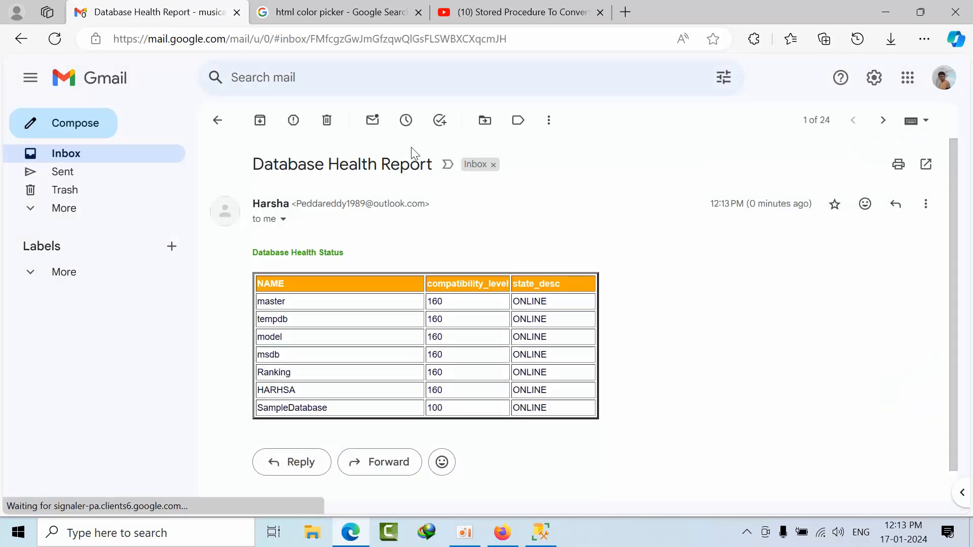
pyautogui.doubleClick(298, 252)
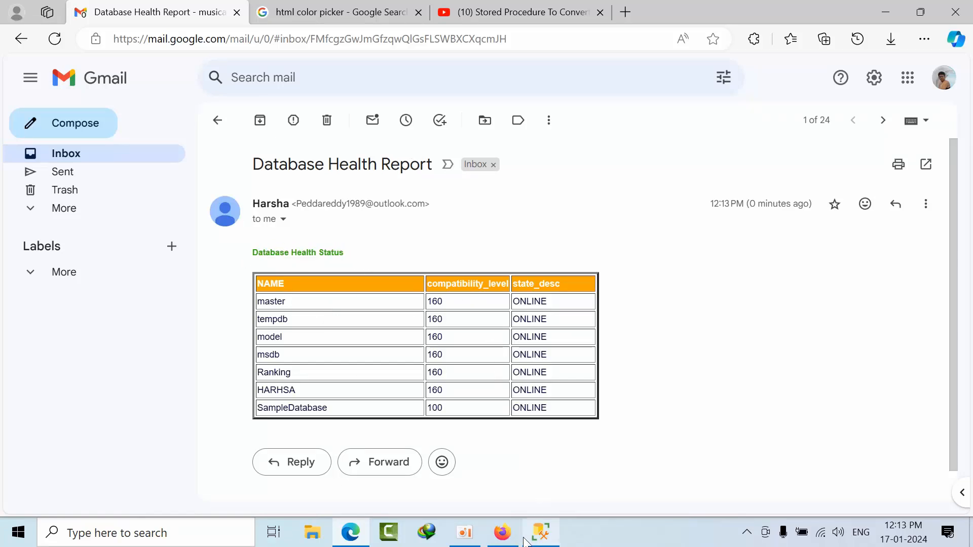
# - Change the compatibility_level th width from 25% to 50% and execute the script again
pyautogui.click(540, 532)
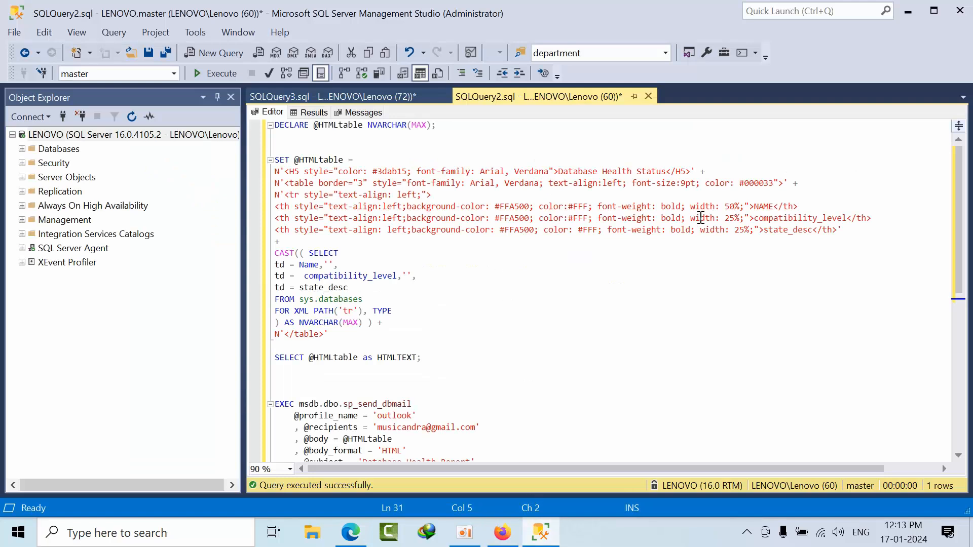
pyautogui.doubleClick(728, 217)
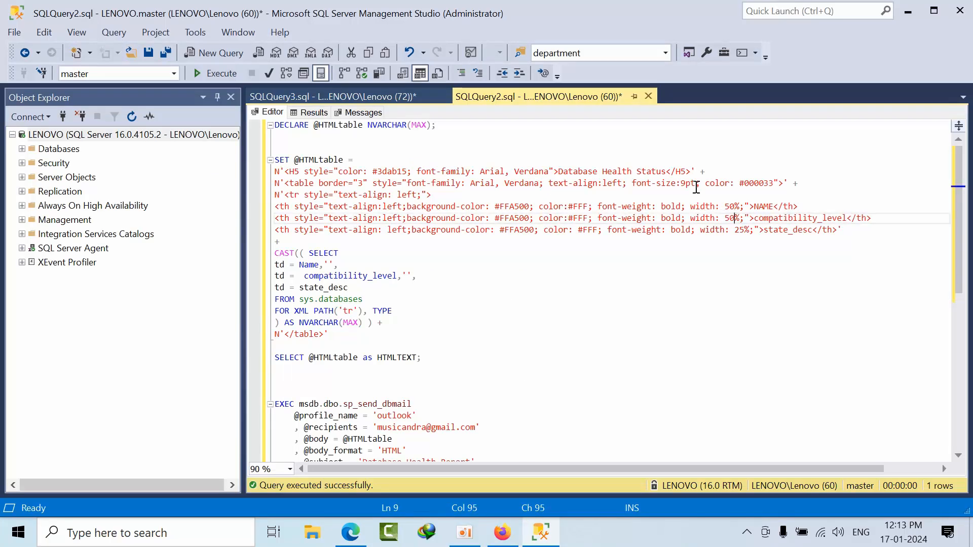
pyautogui.click(214, 73)
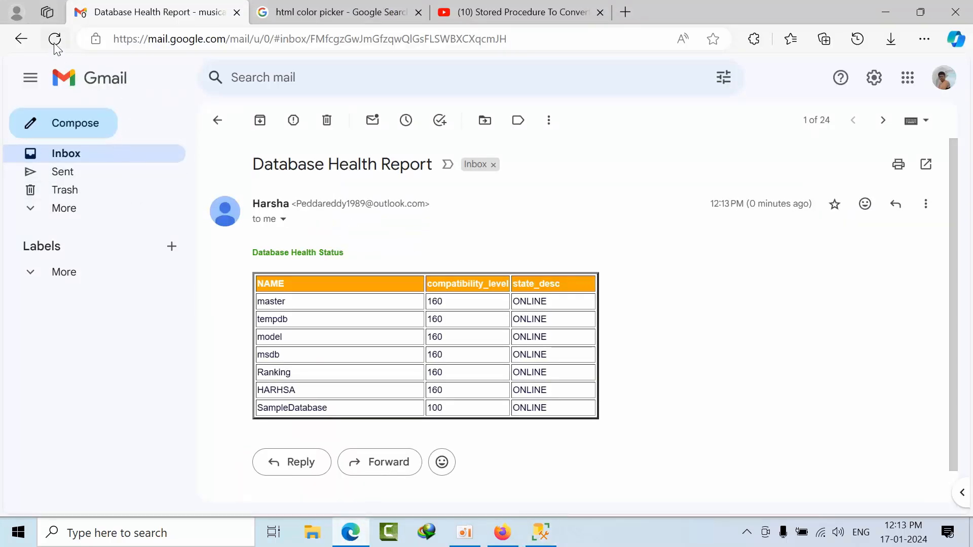
# - Reload Gmail and open the new Database Health Report with its wide compatibility_level column
pyautogui.click(22, 39)
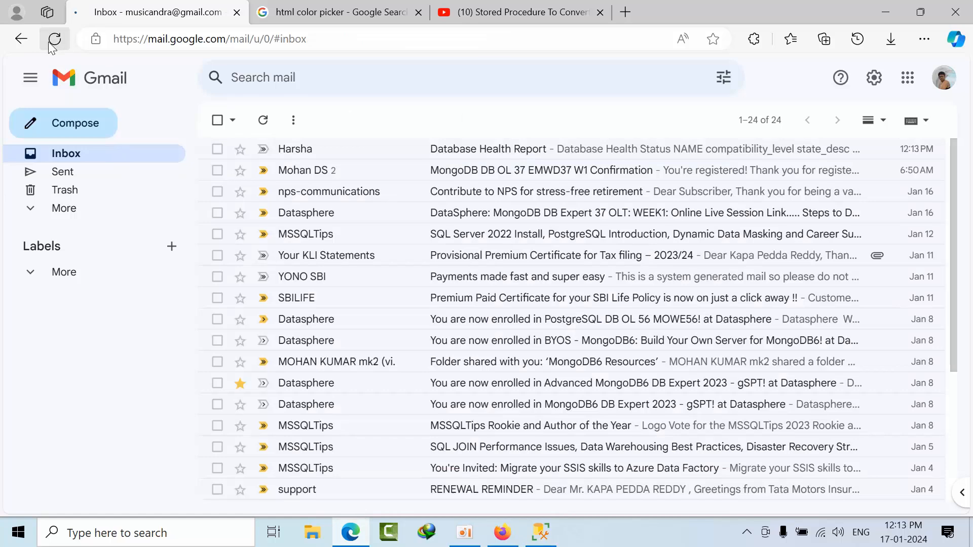
pyautogui.click(54, 38)
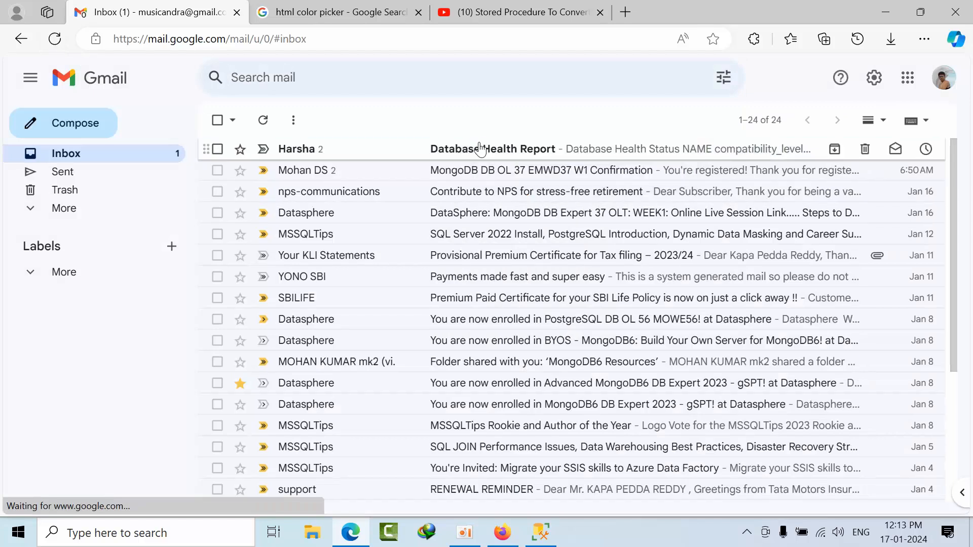
pyautogui.click(493, 149)
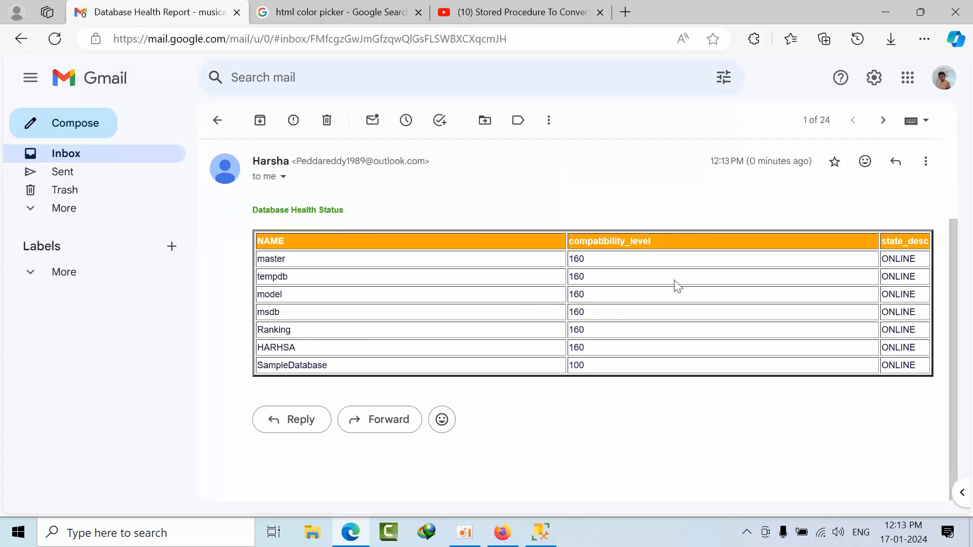
# - Duplicate the td = compatibility_level line in the HTML script and bring up SQLQuery3
pyautogui.click(540, 532)
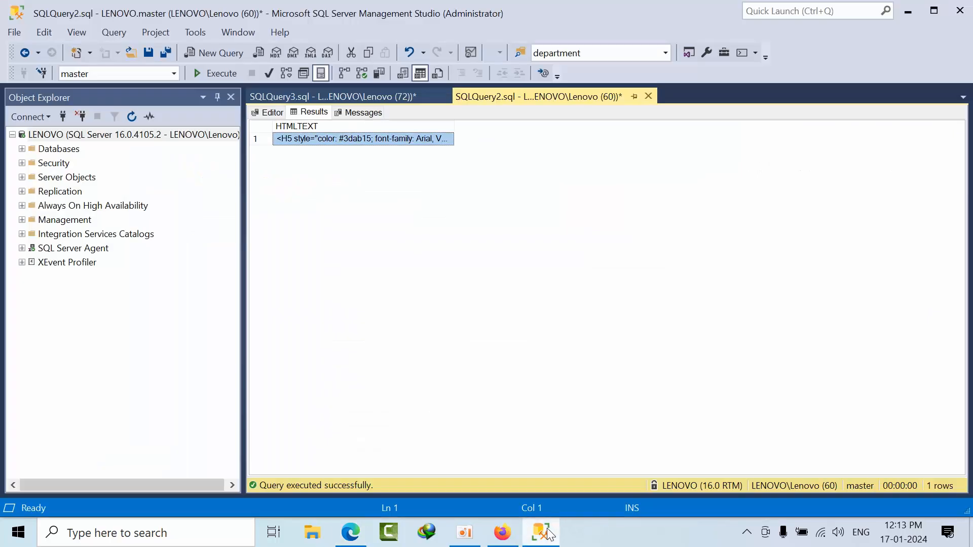
pyautogui.click(272, 113)
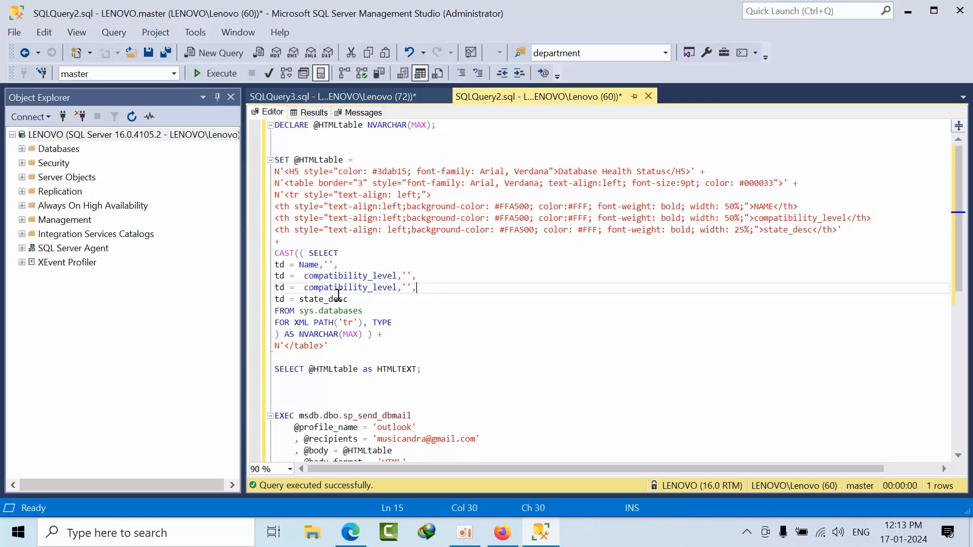
pyautogui.doubleClick(350, 287)
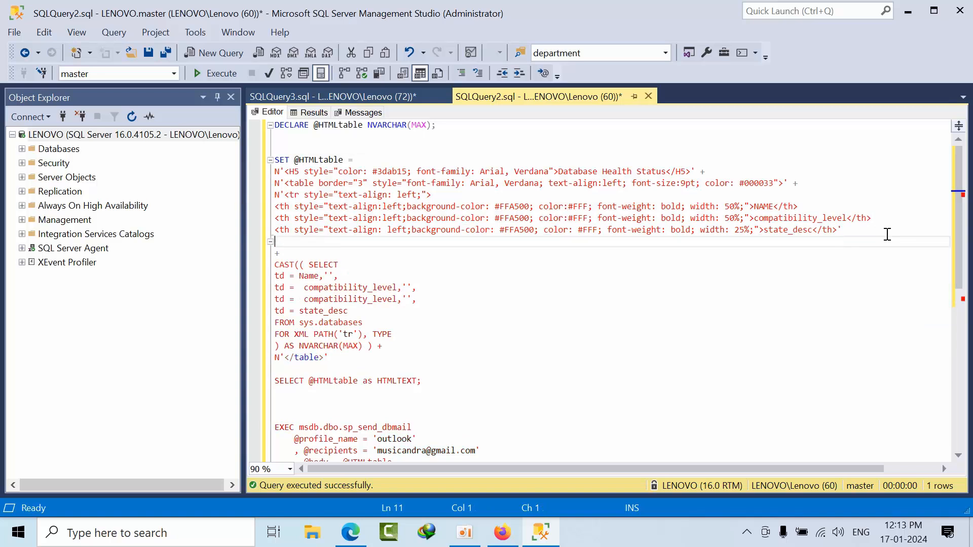
pyautogui.click(323, 97)
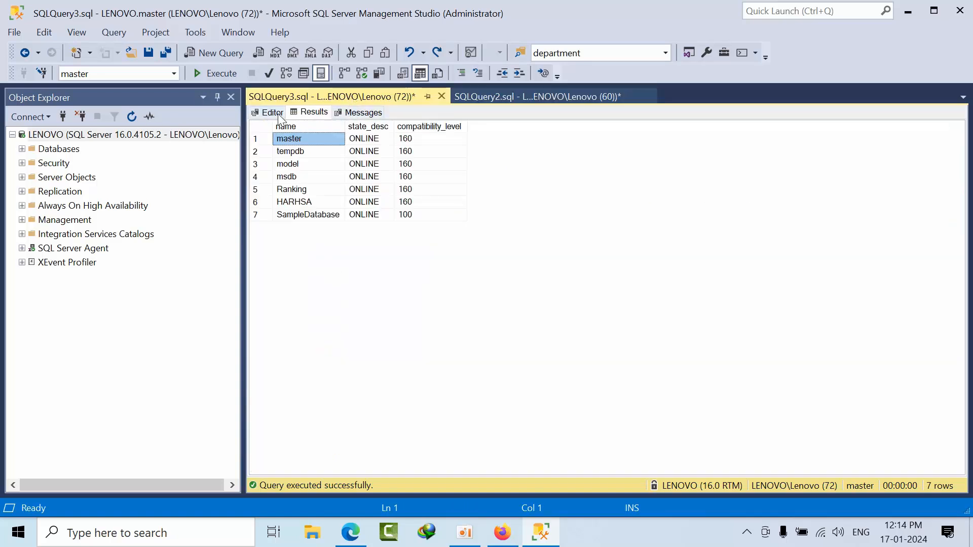
# - Add database_id via IntelliSense to the sys.databases select list, then return to the email script
pyautogui.click(272, 113)
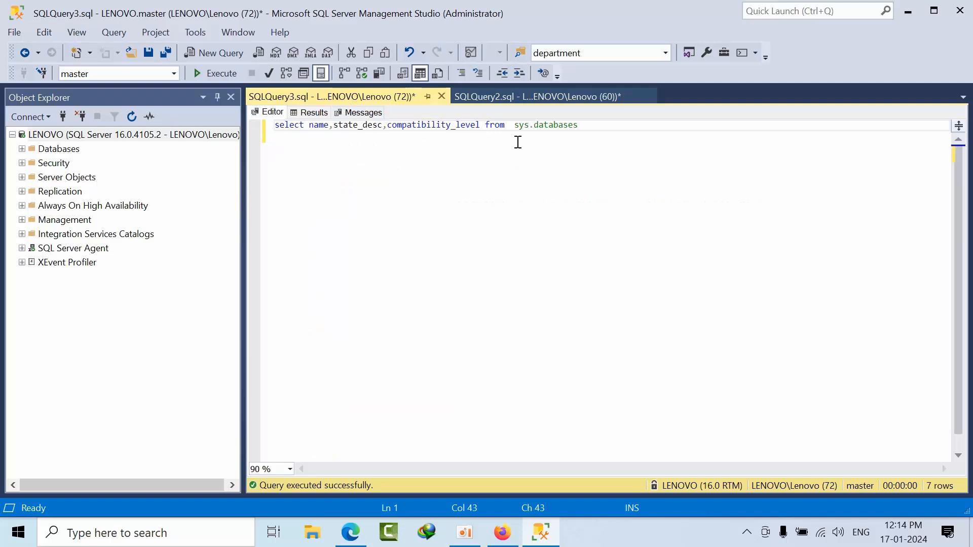
pyautogui.write('com')
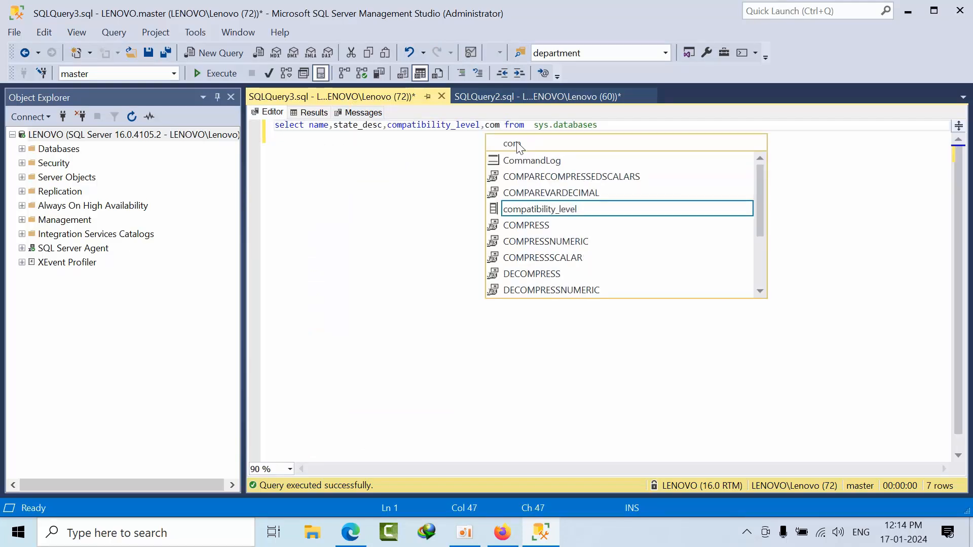
pyautogui.click(539, 209)
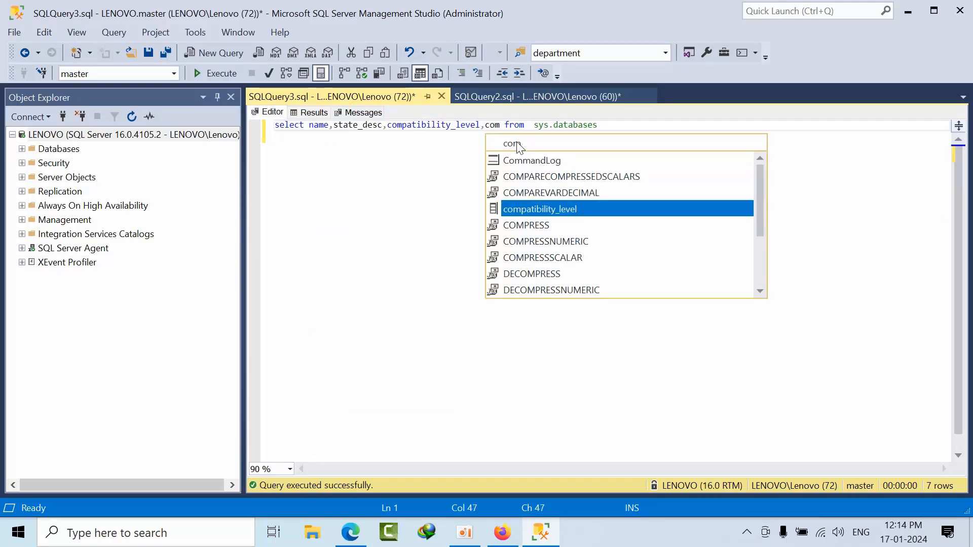
pyautogui.press('Tab')
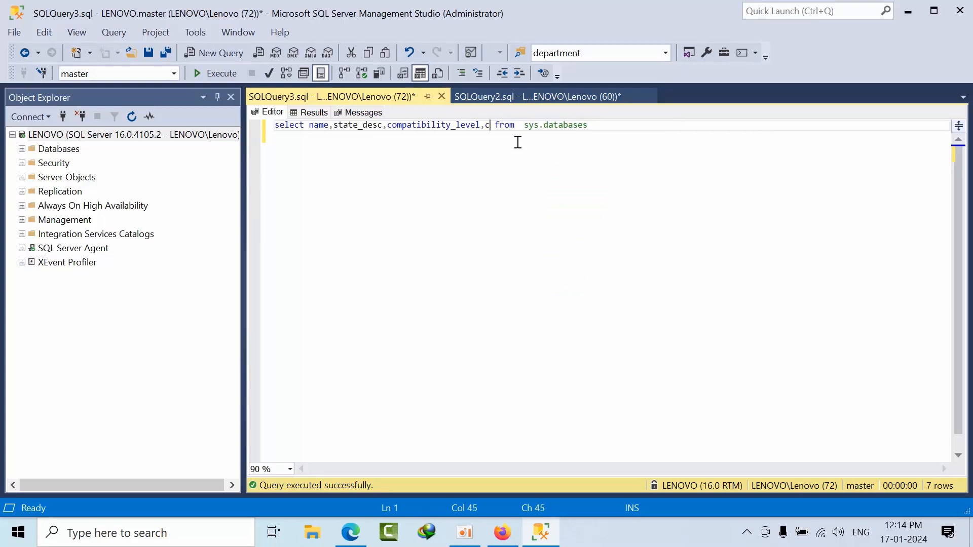
pyautogui.write('d')
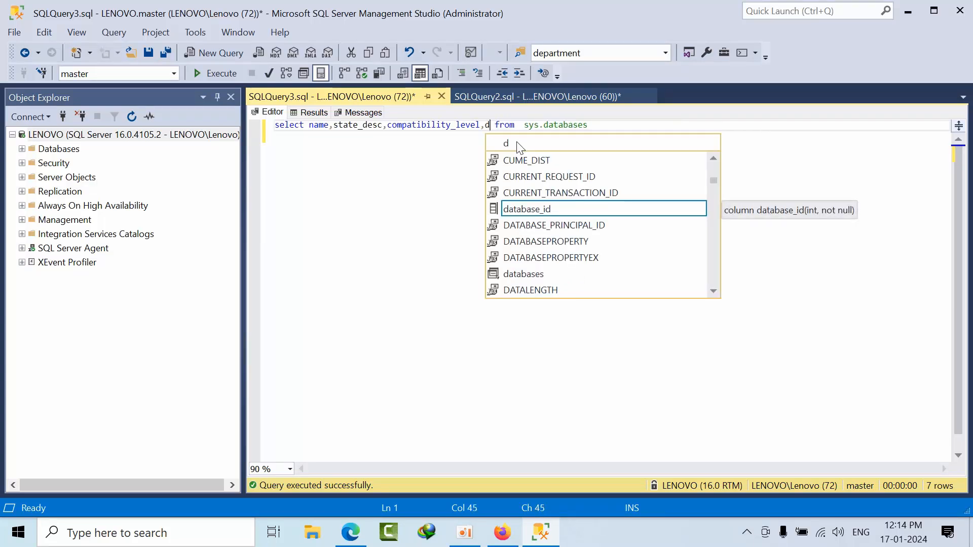
pyautogui.press('Tab')
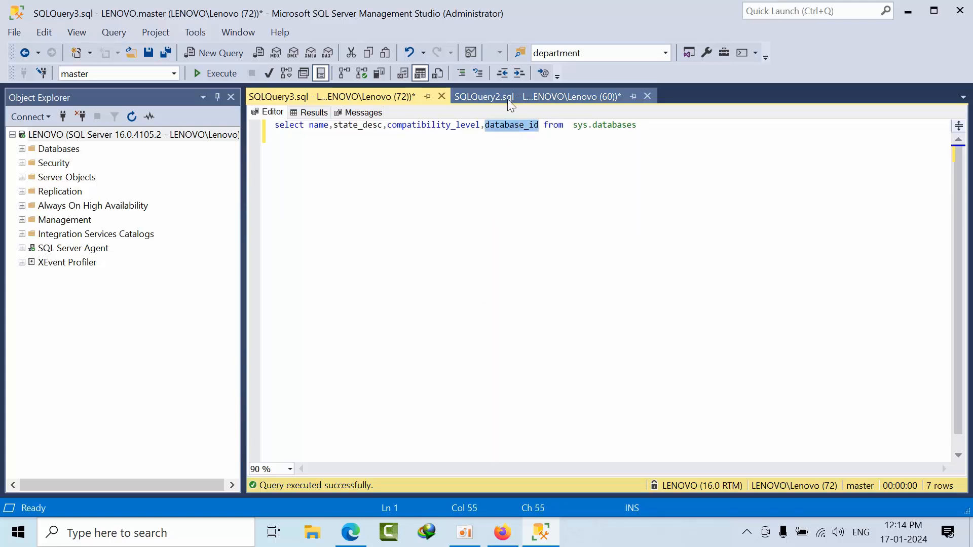
pyautogui.click(537, 96)
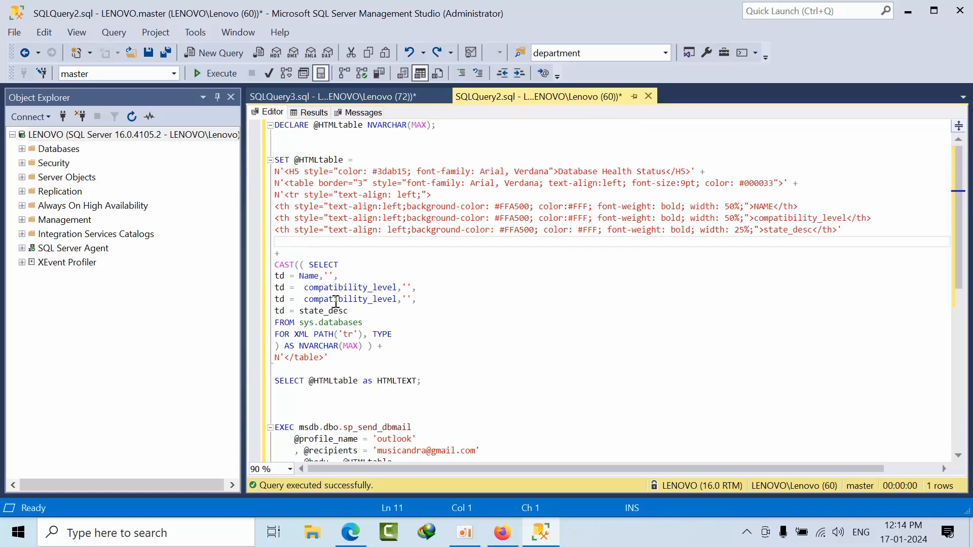
# - Check the duplicated compatibility_level line, then refresh Gmail for the third report email
pyautogui.doubleClick(351, 298)
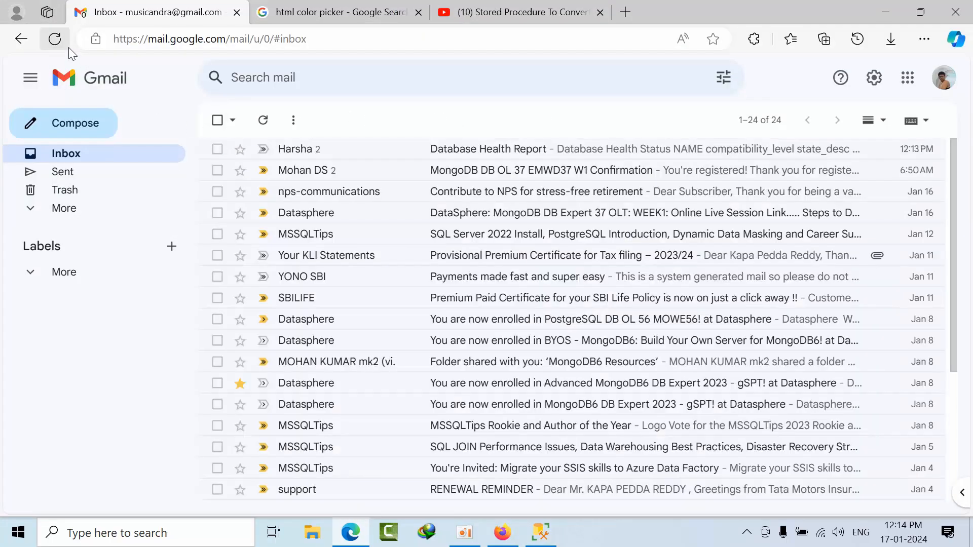
pyautogui.click(54, 38)
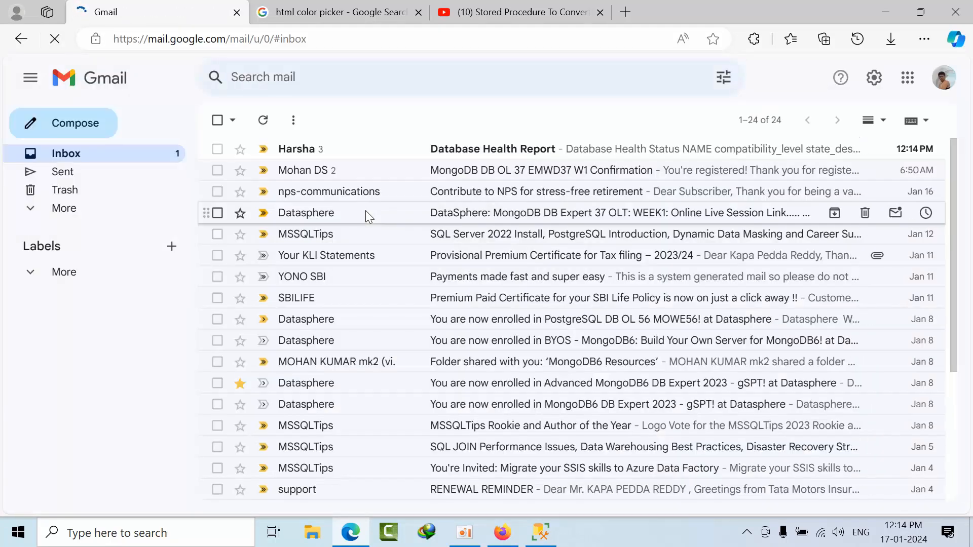
# - Refresh the Gmail inbox to show the new 12:14 PM Database Health Report
pyautogui.click(492, 149)
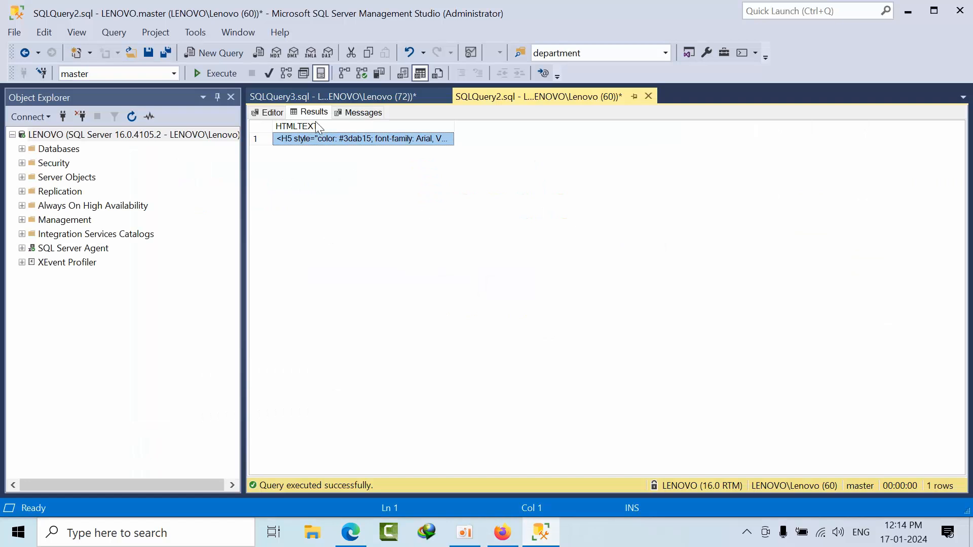
# - Swap the duplicate compatibility_level for database_id in the th row and SELECT, then execute
pyautogui.click(272, 112)
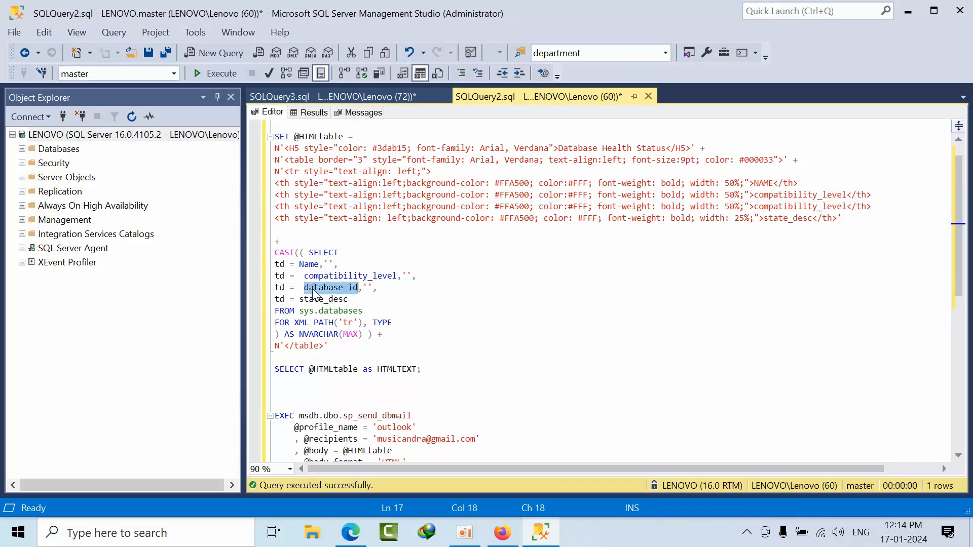
pyautogui.doubleClick(801, 206)
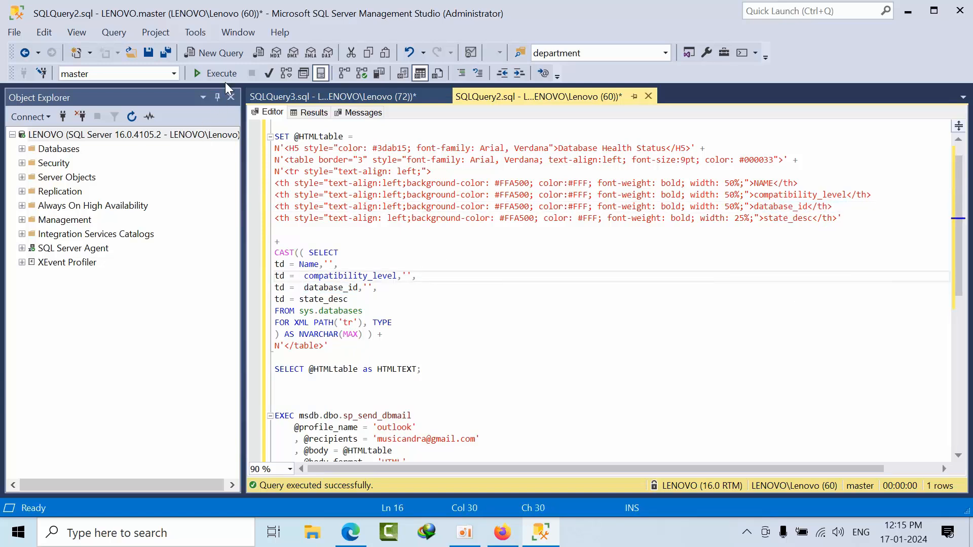
pyautogui.click(350, 533)
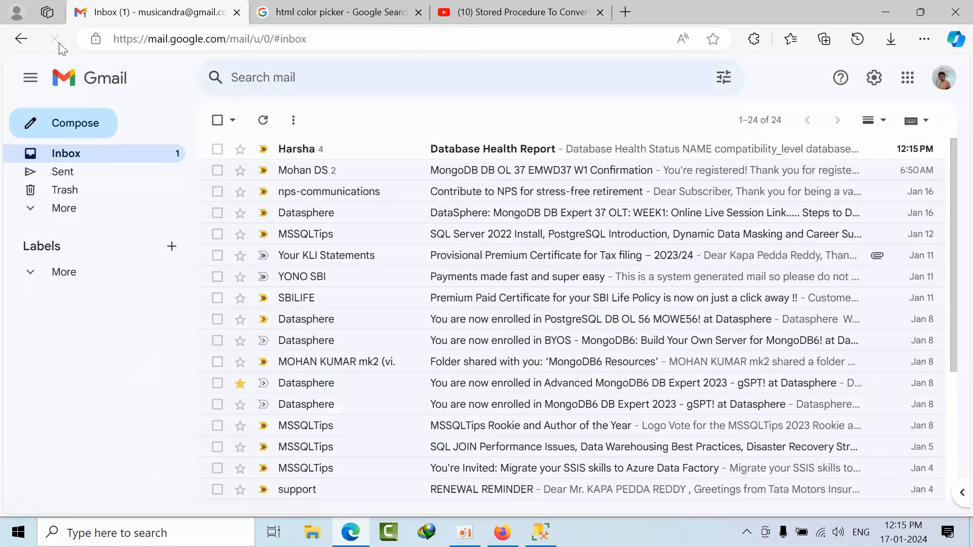
# - View the newest Database Health Report with its database_id column, then return to Management Studio
pyautogui.click(493, 149)
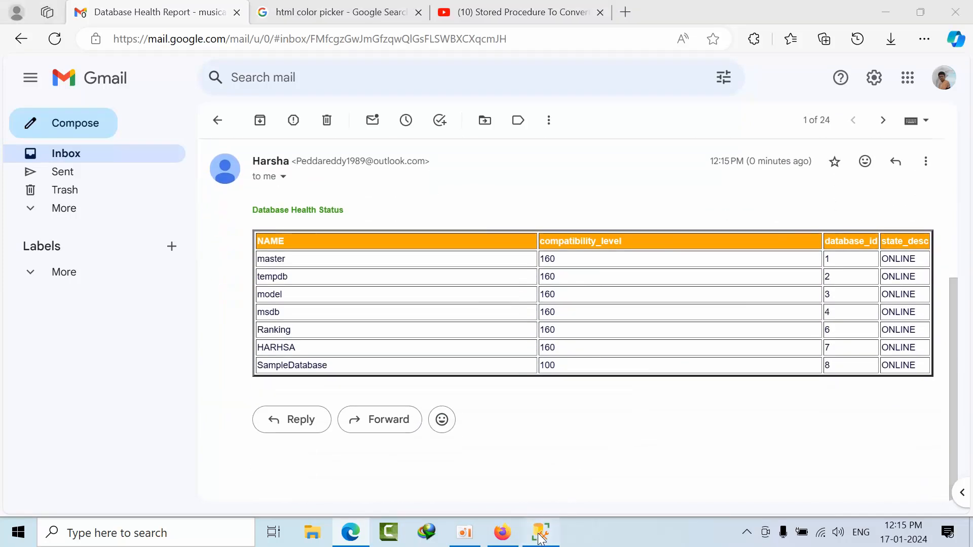
pyautogui.click(541, 532)
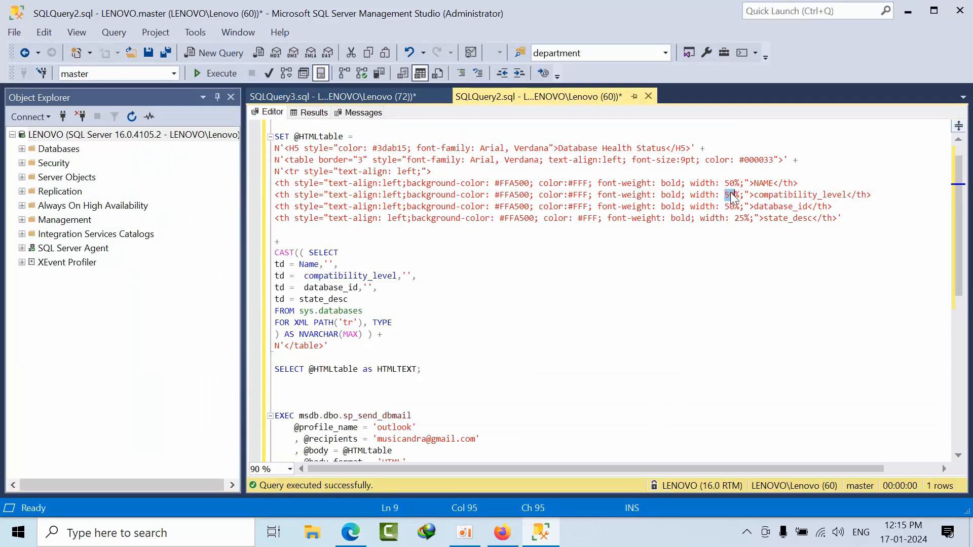
# - Set the compatibility_level and database_id th widths to 25%, execute, and view the HTMLTEXT output
pyautogui.write('25')
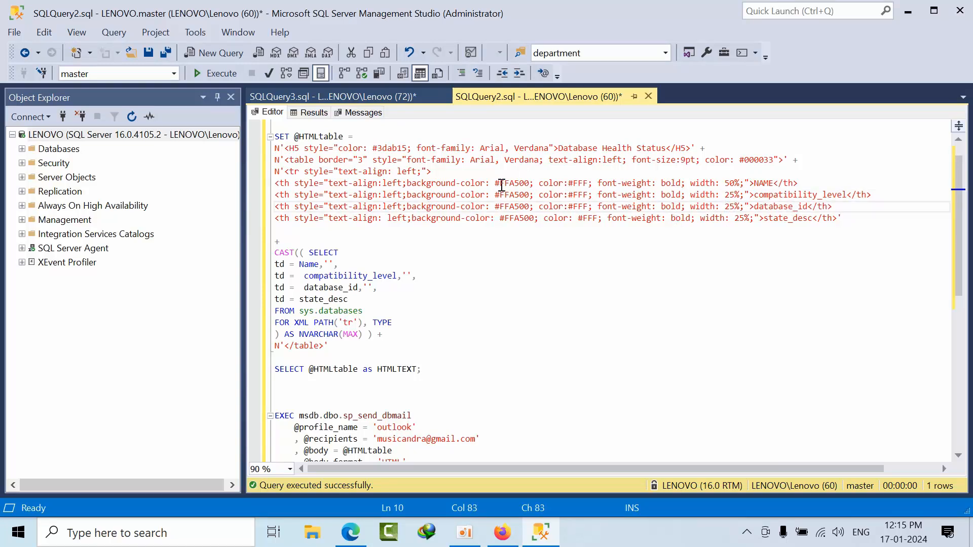
pyautogui.doubleClick(512, 183)
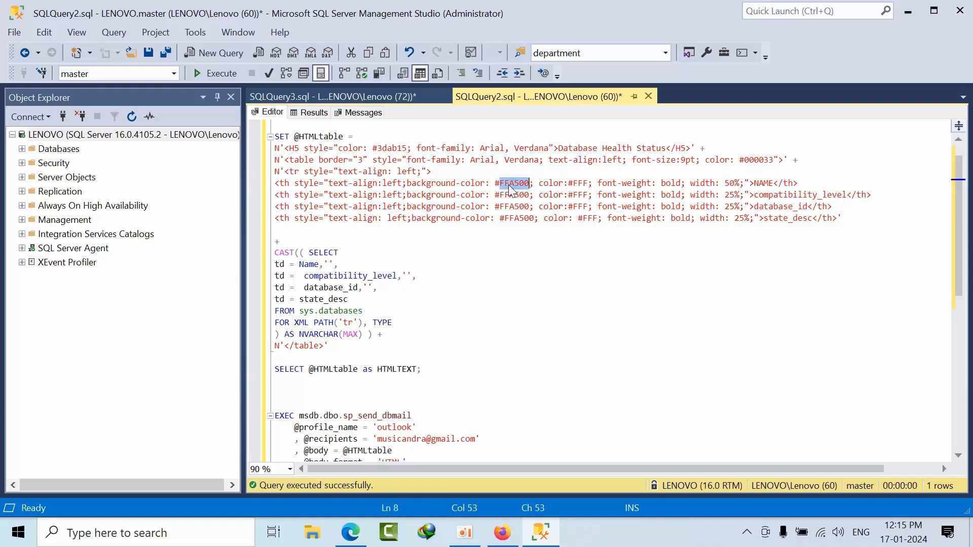
pyautogui.click(220, 73)
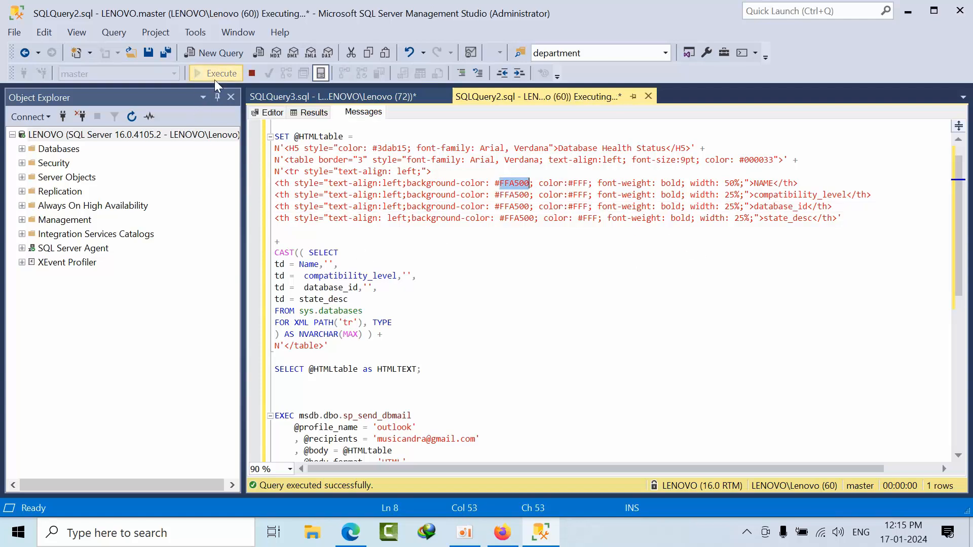
pyautogui.click(221, 73)
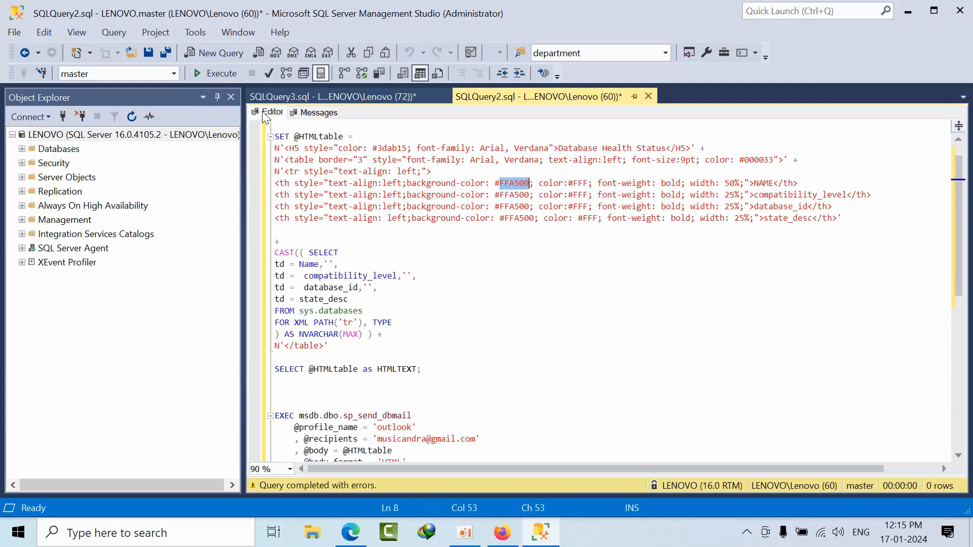
pyautogui.click(214, 73)
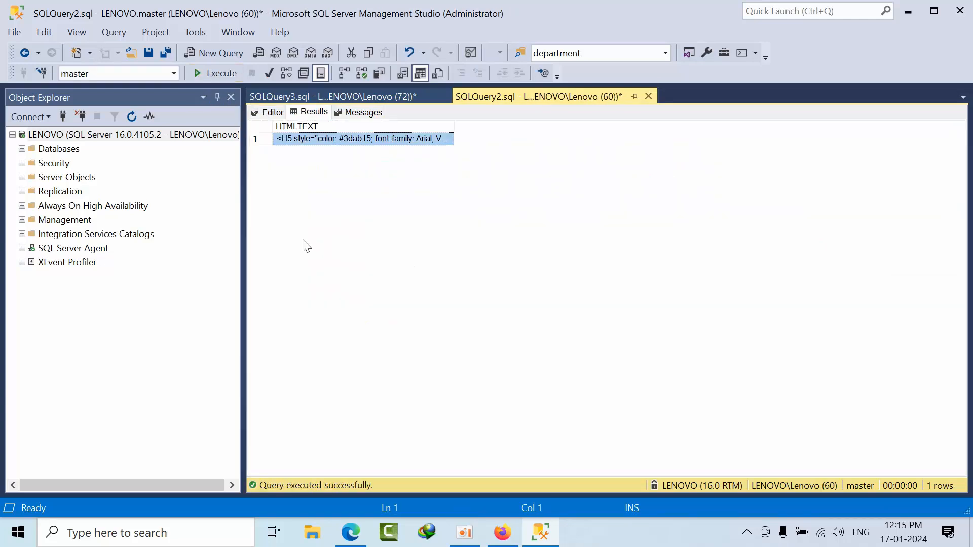
pyautogui.click(350, 532)
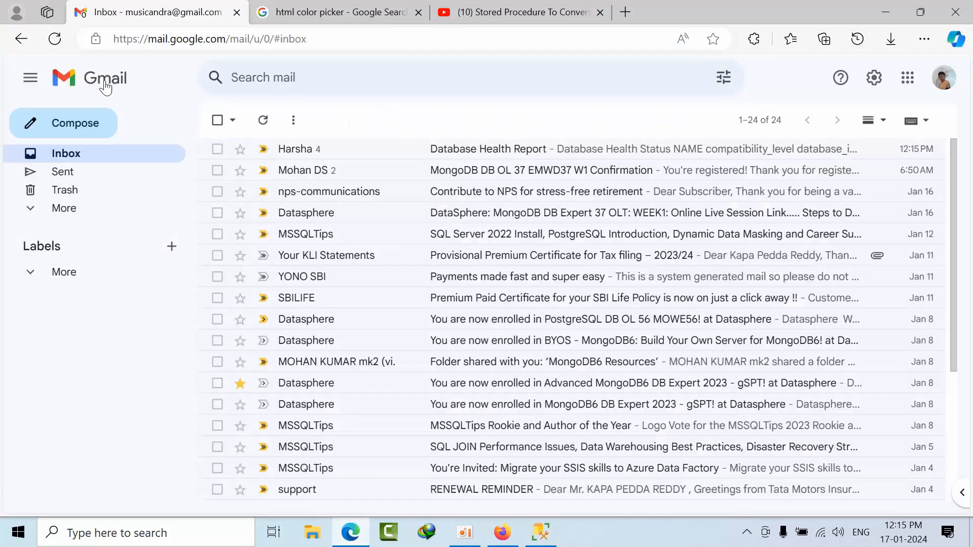
# - Reload the inbox and view the report with narrower compatibility_level and database_id columns
pyautogui.click(53, 39)
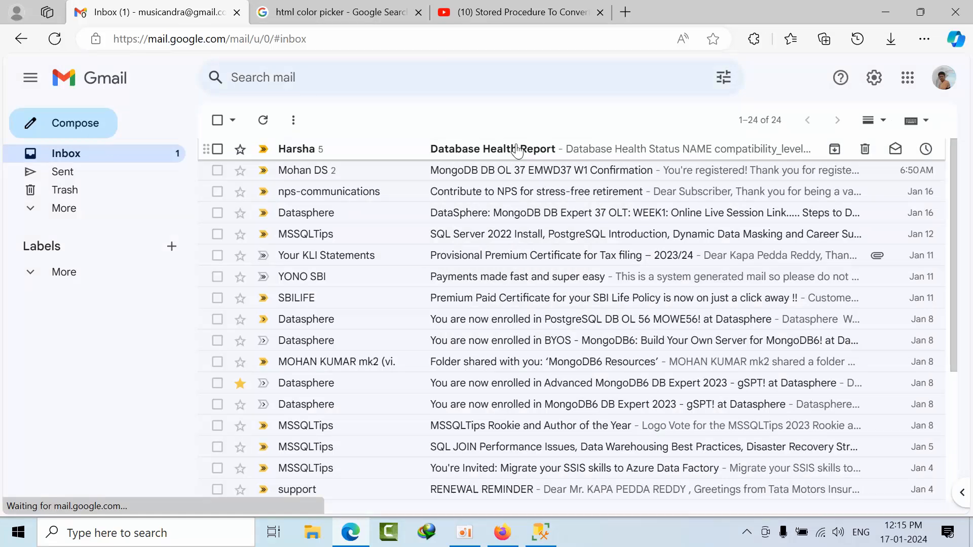
pyautogui.click(492, 148)
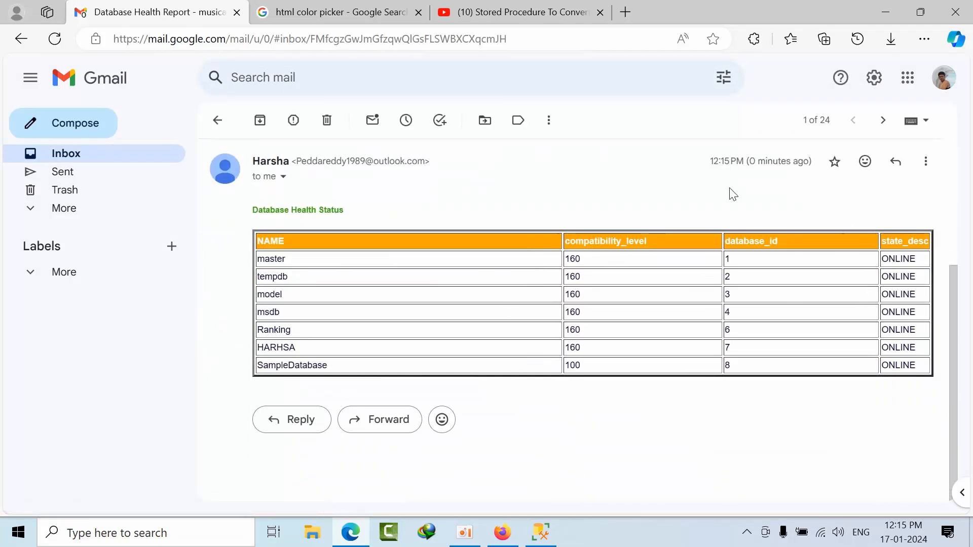
pyautogui.click(539, 533)
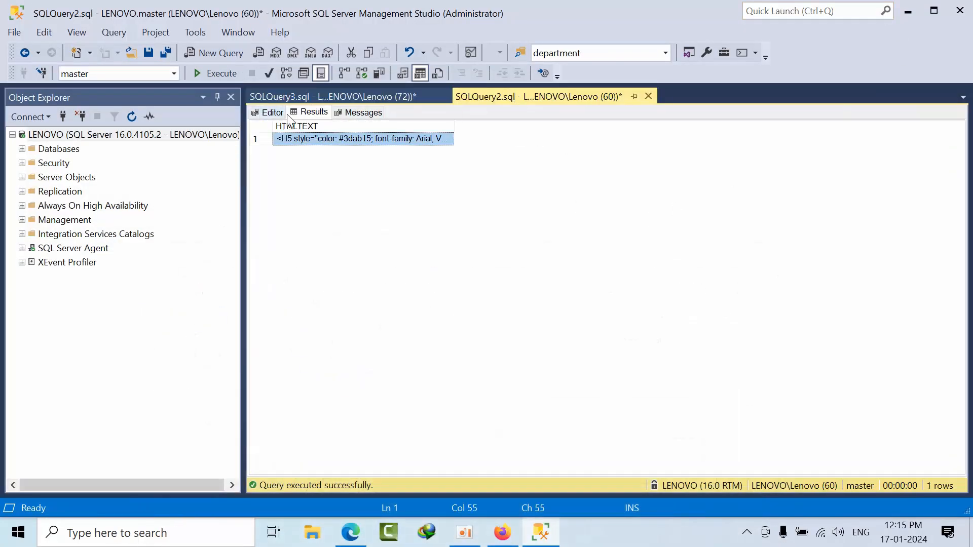
# - Change the NAME th width from 50% to 25% and execute the script
pyautogui.click(272, 113)
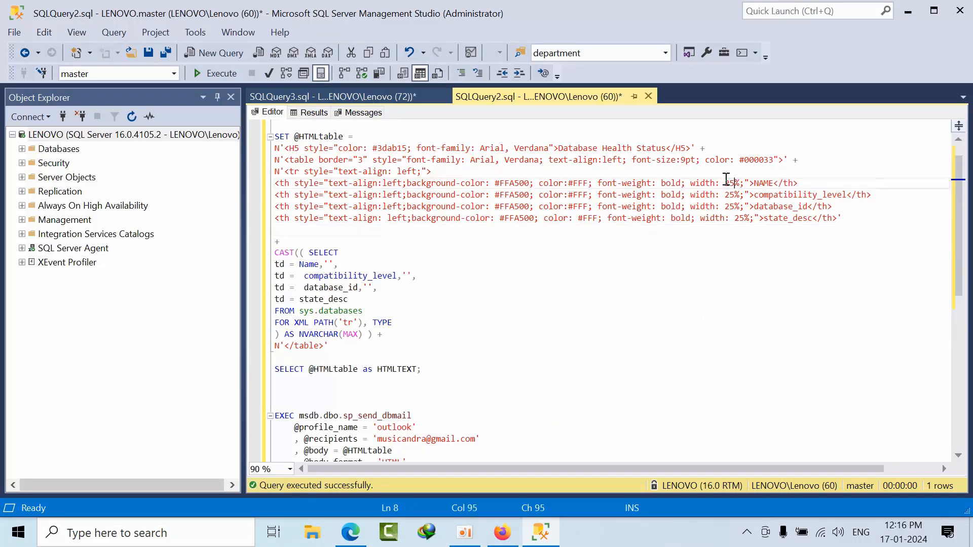
pyautogui.click(214, 73)
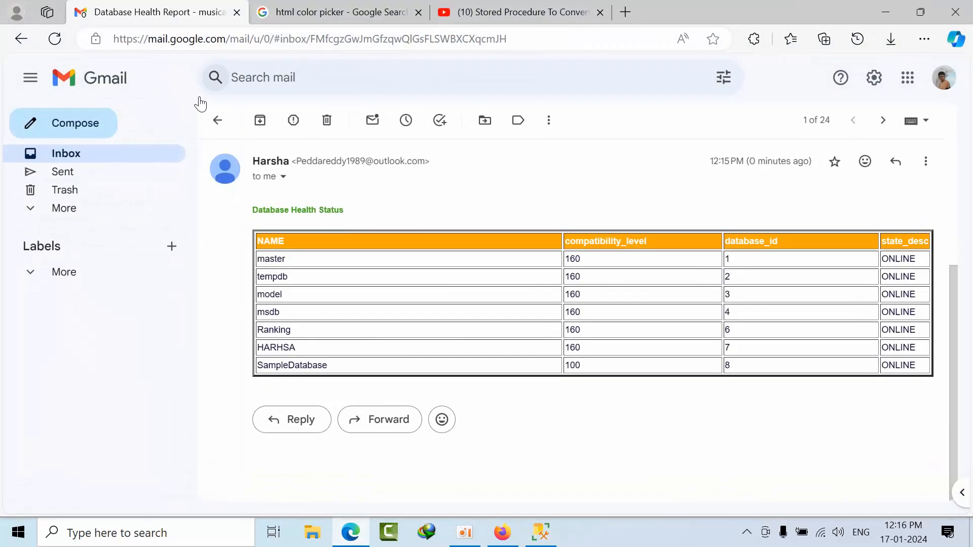
# - Return to the inbox and view the newest report with all four columns compact
pyautogui.click(217, 120)
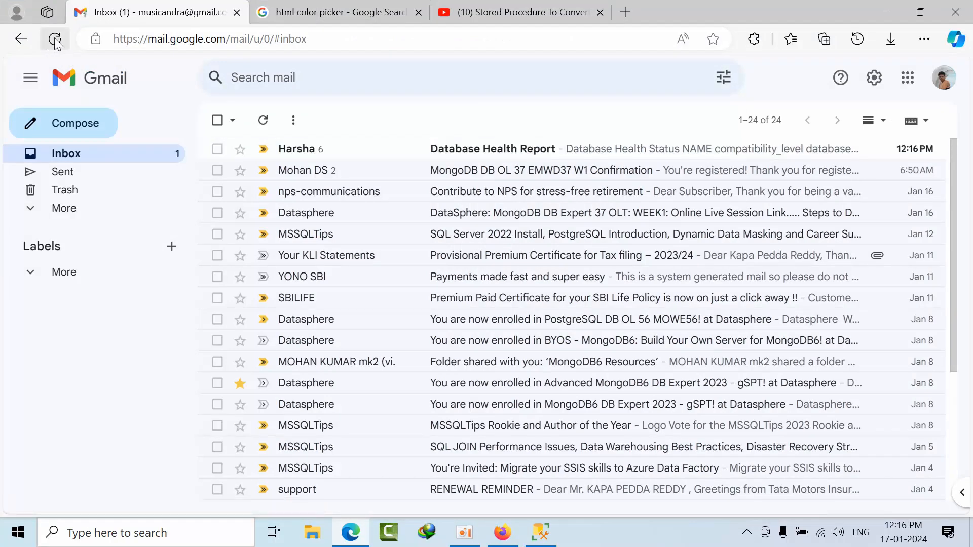
pyautogui.click(493, 149)
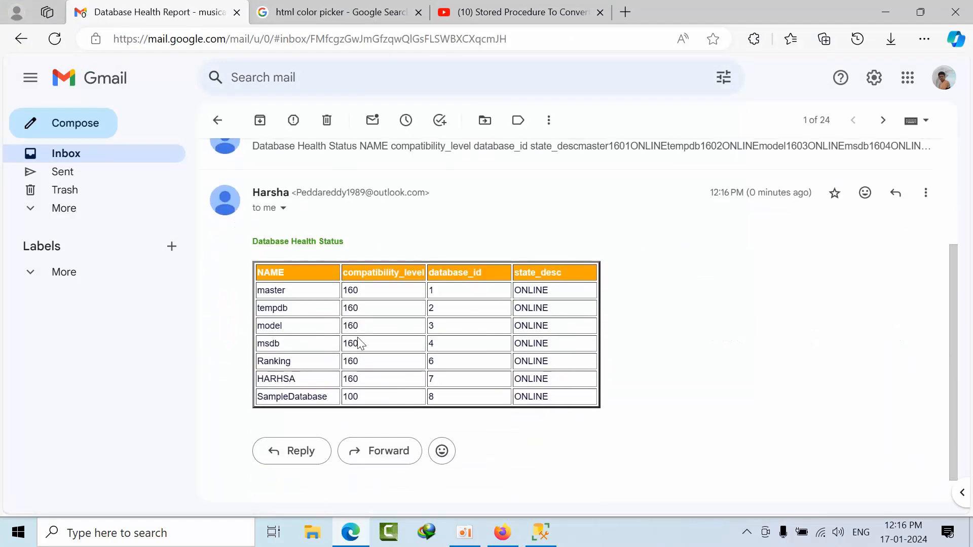
pyautogui.moveTo(400, 350)
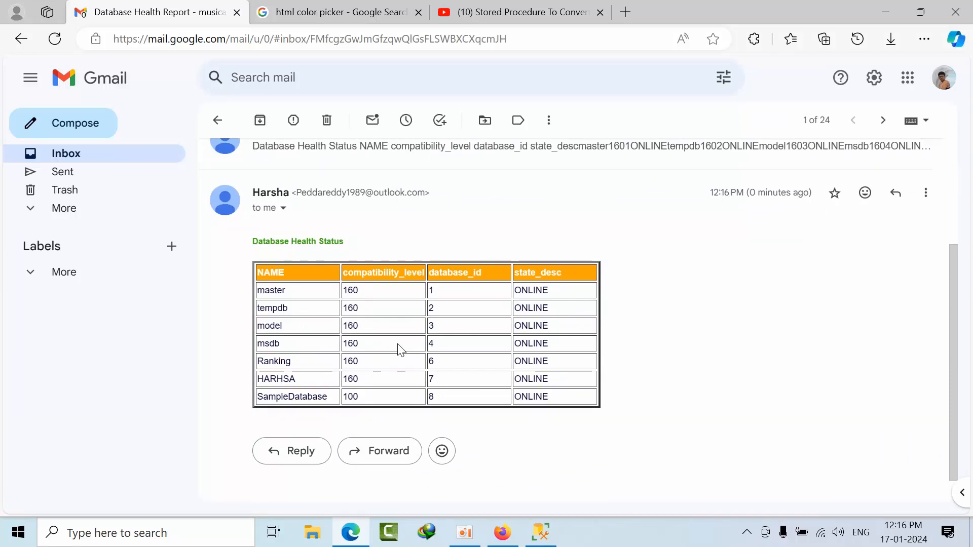